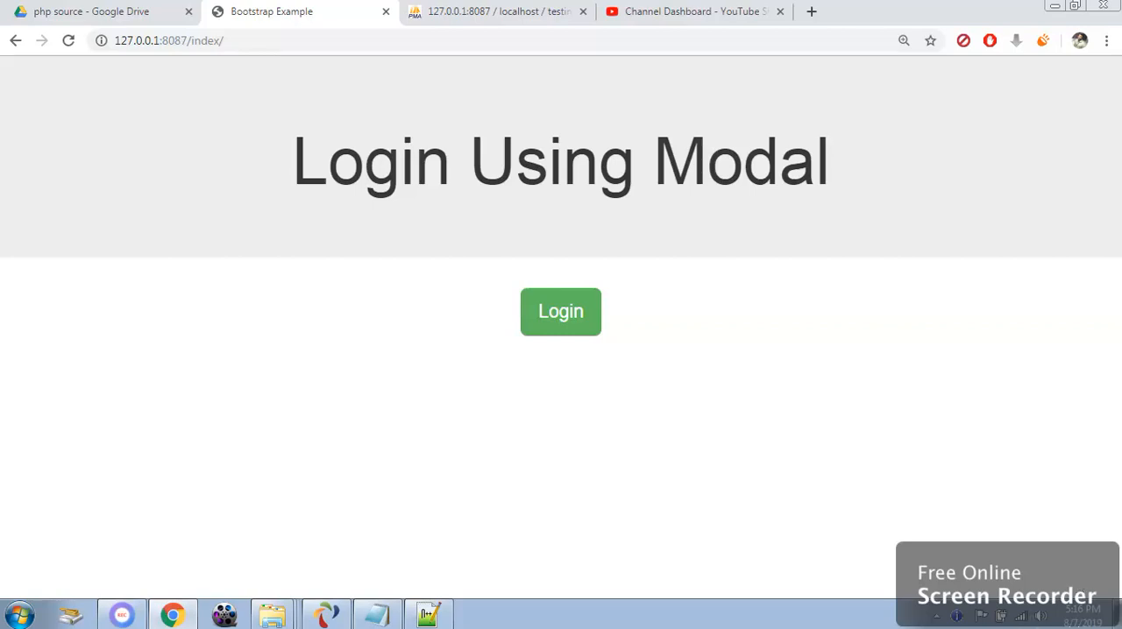
mouse_move(122, 614)
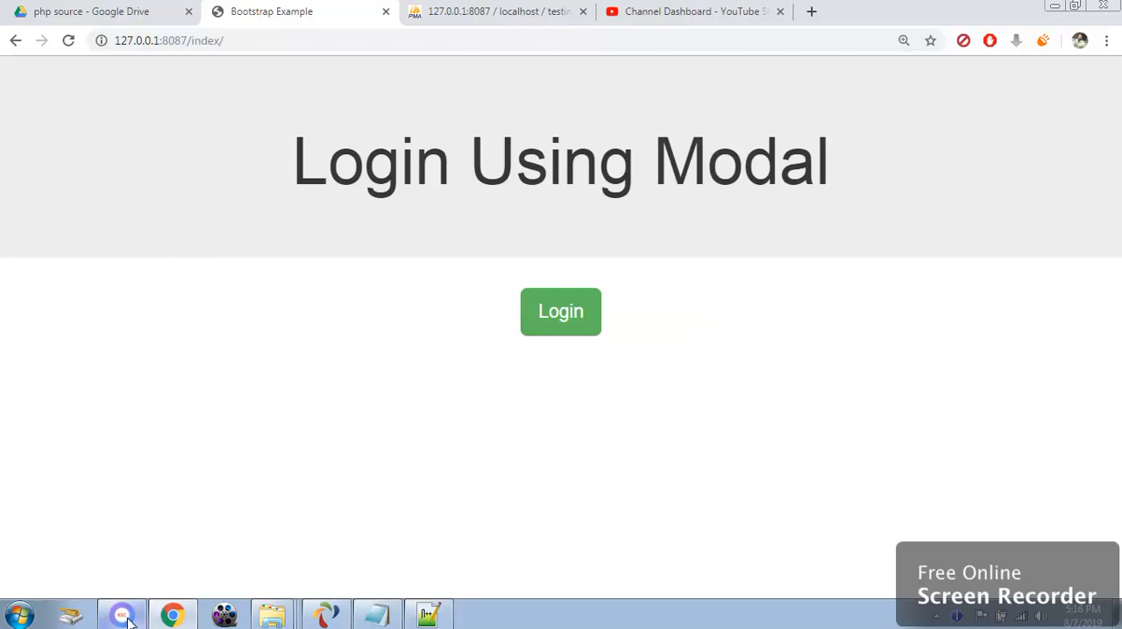
Step: Open the login dialog and submit admin with the wrong password 'adddsd', which is rejected as incorrect
left_click(123, 613)
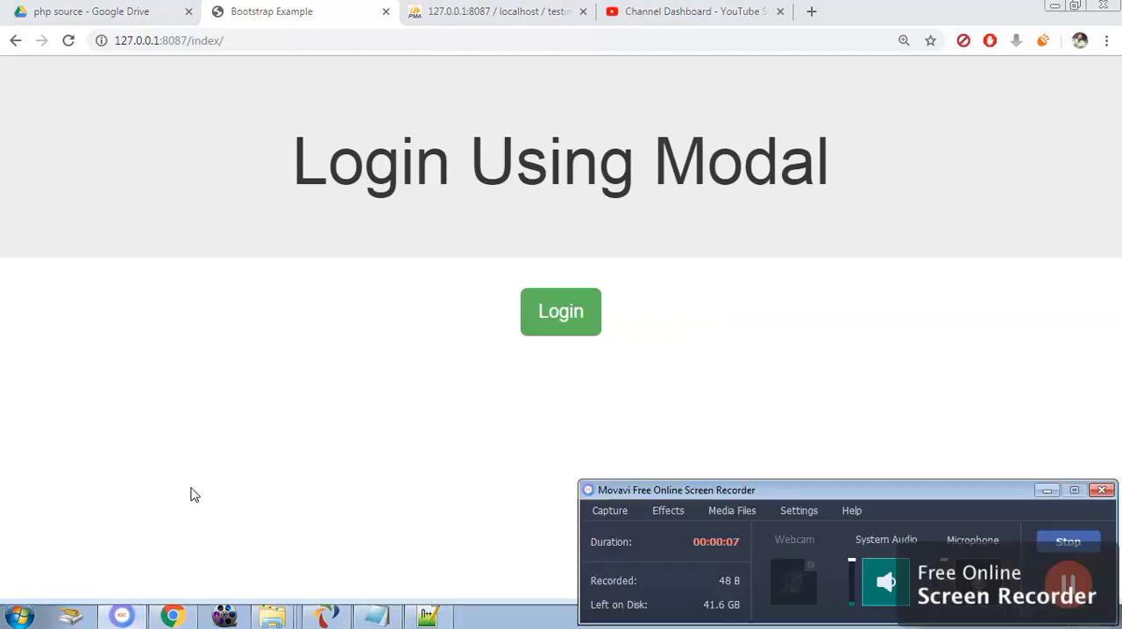
mouse_move(341, 412)
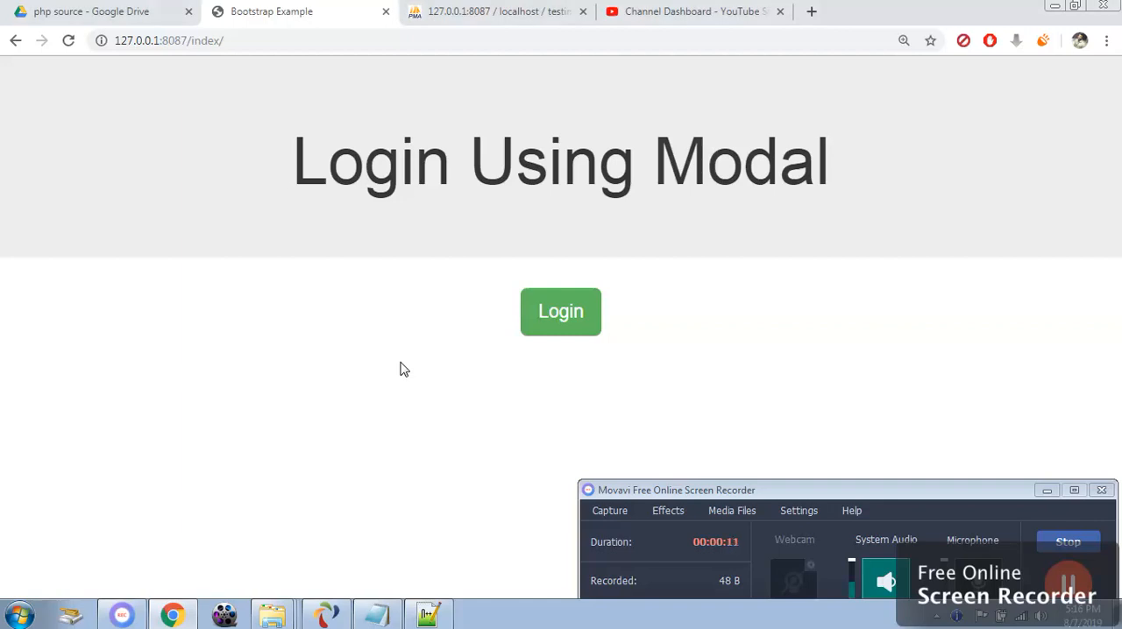
triple_click(561, 161)
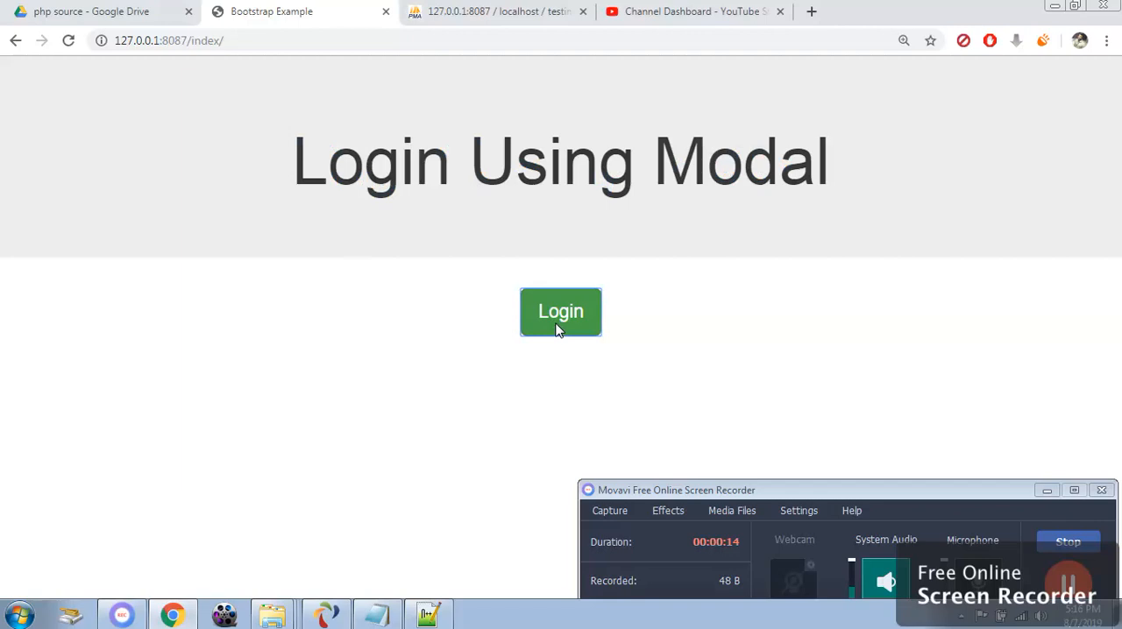
left_click(561, 312)
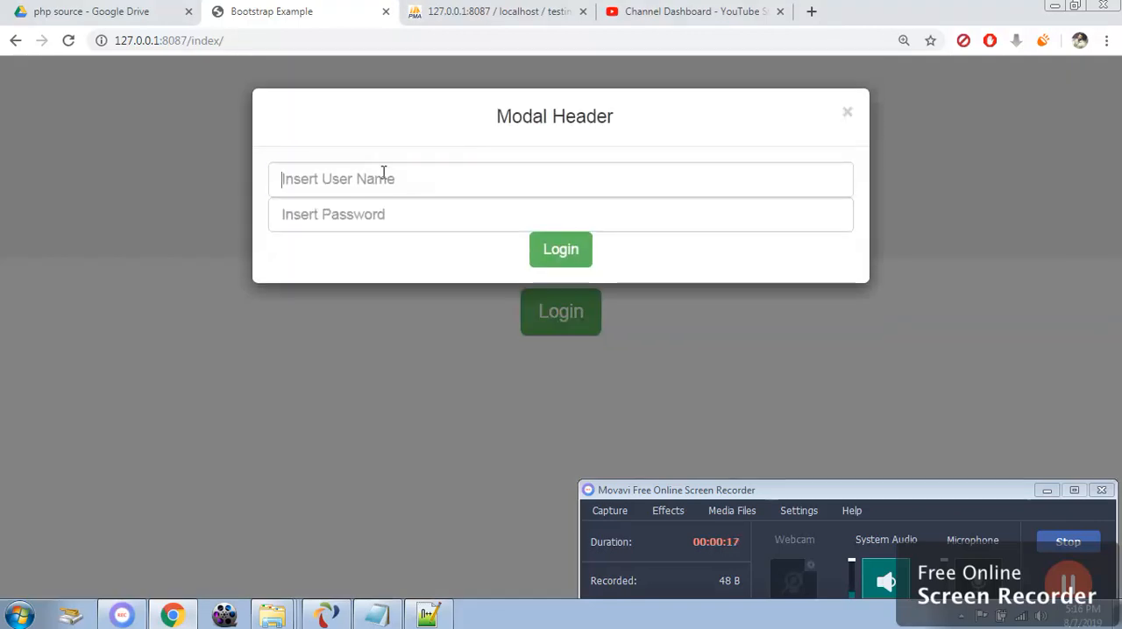
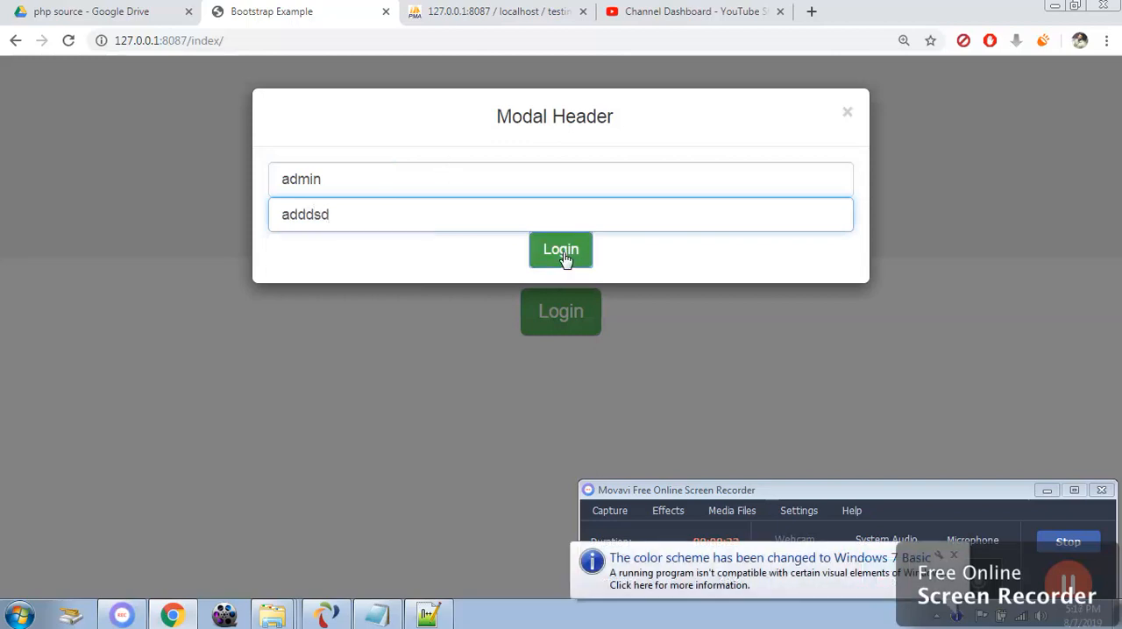
left_click(561, 249)
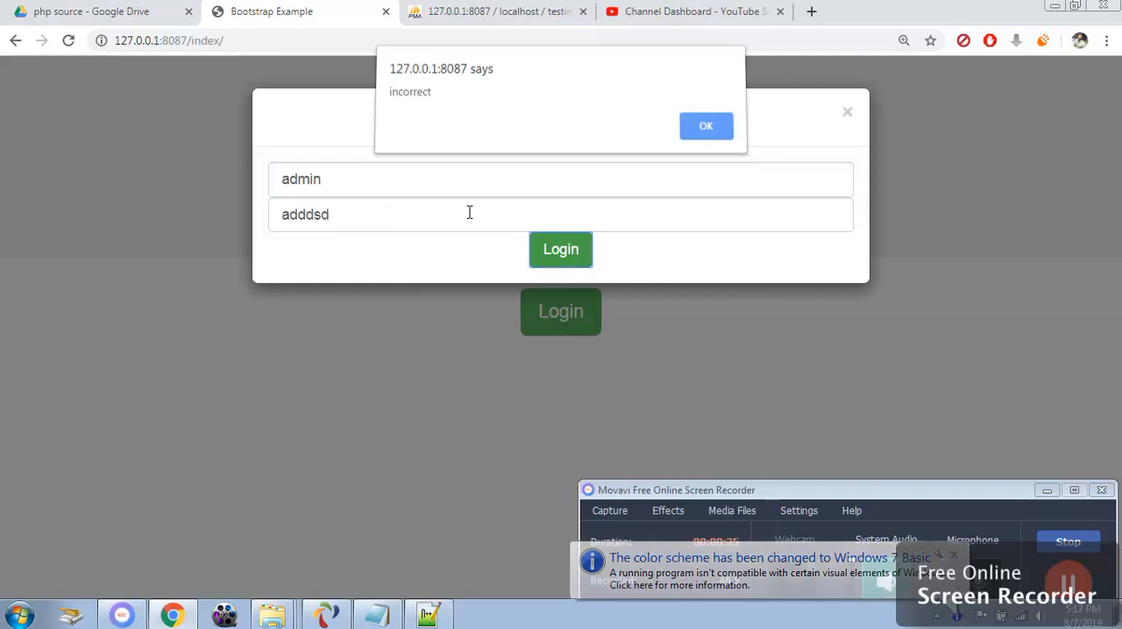
Step: Correct the password field to 'admin' so both credentials read admin
left_click(705, 126)
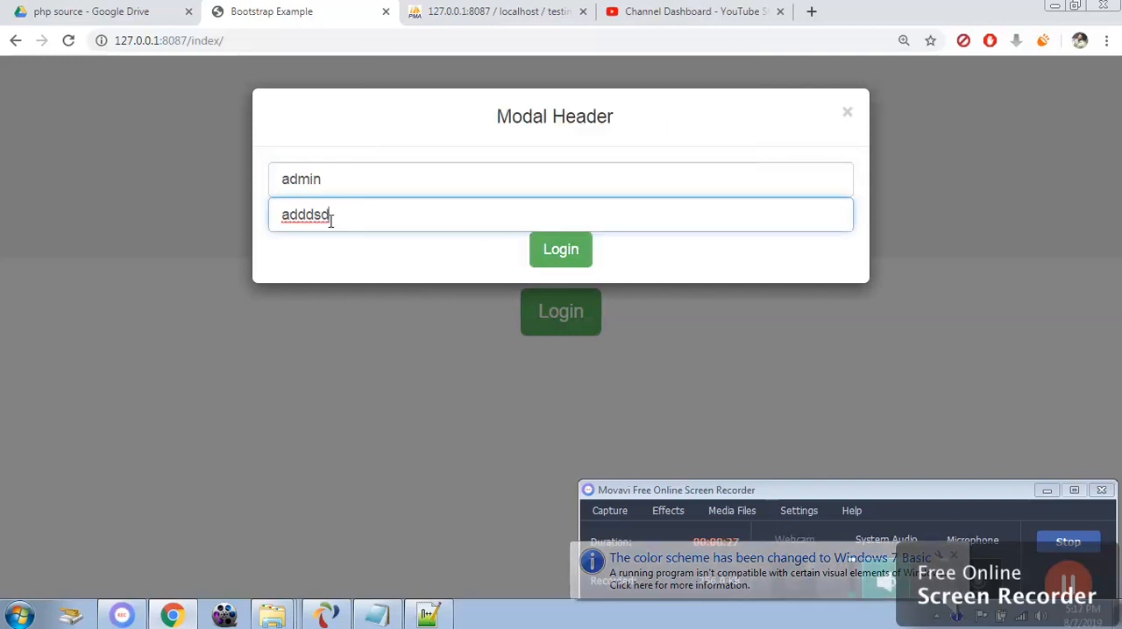
type("admin")
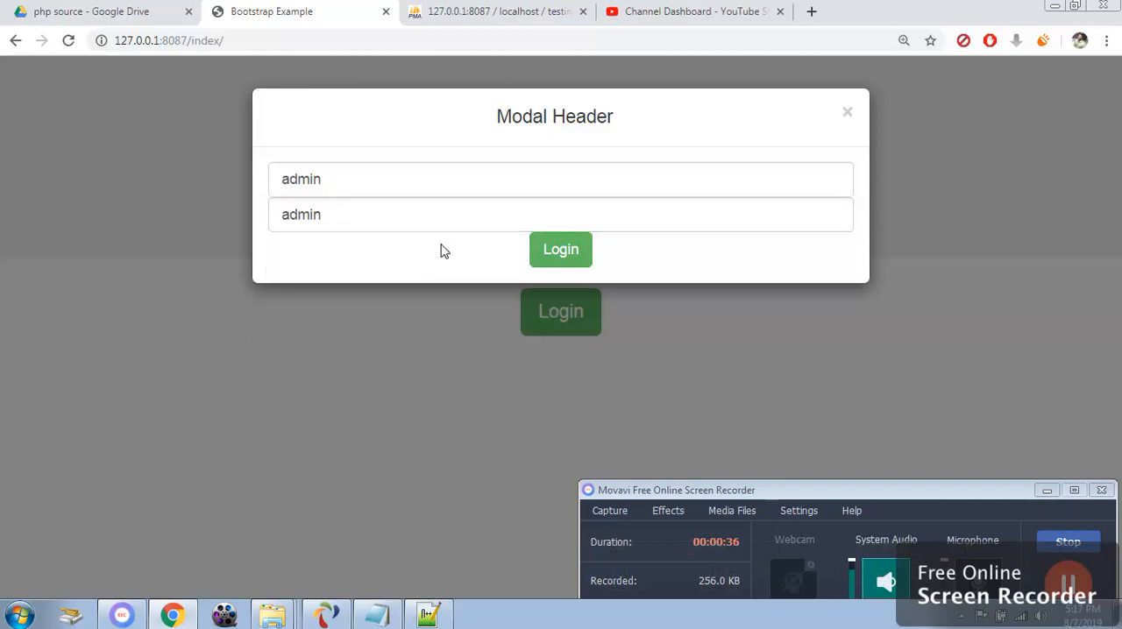
Step: Submit the admin/admin credentials so the page greets 'hello admin' with a logout button
left_click(560, 249)
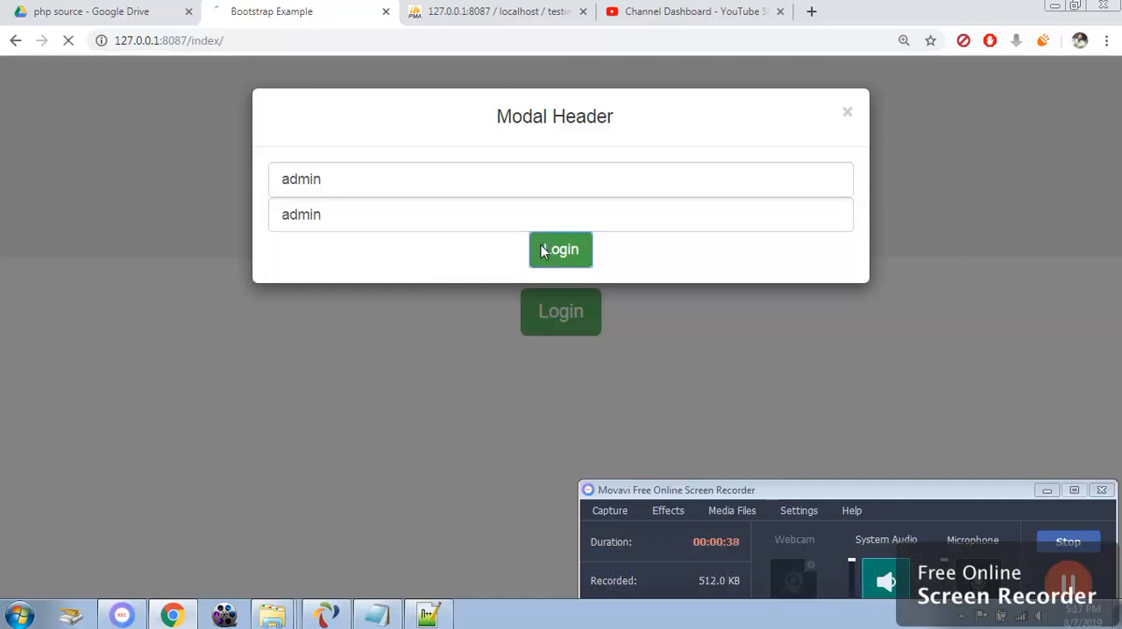
left_click(561, 249)
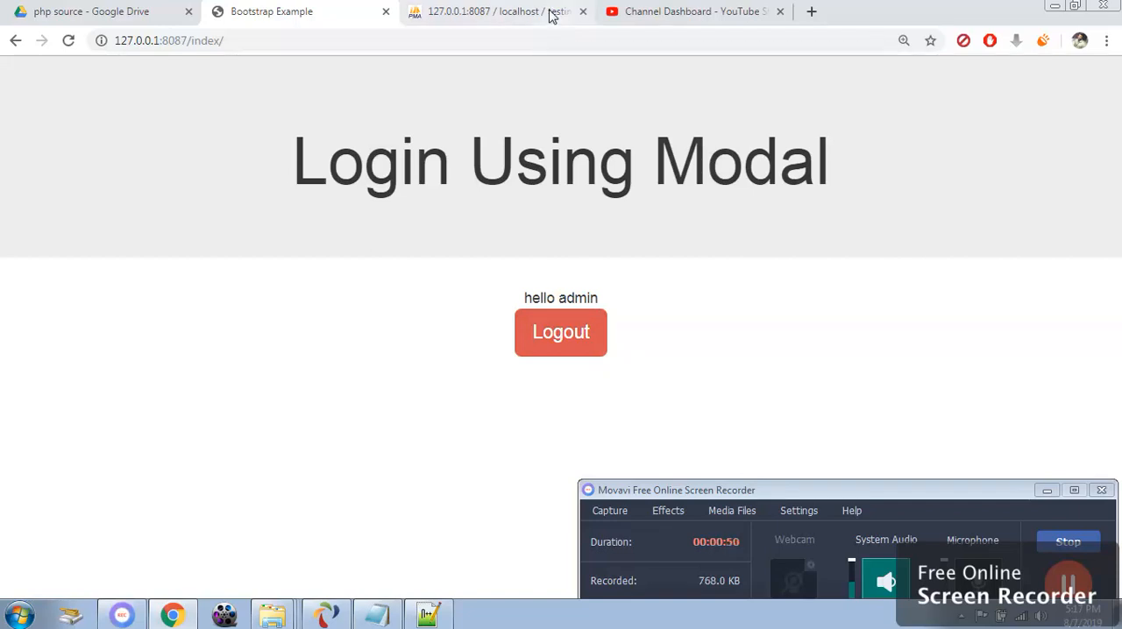
left_click(490, 10)
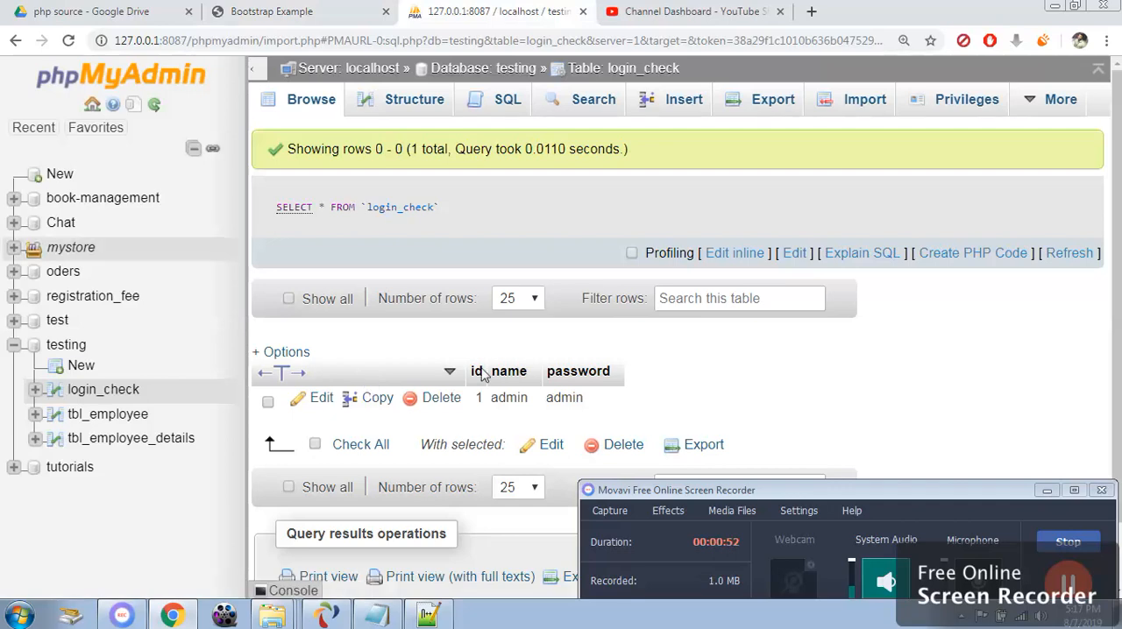
mouse_move(710, 395)
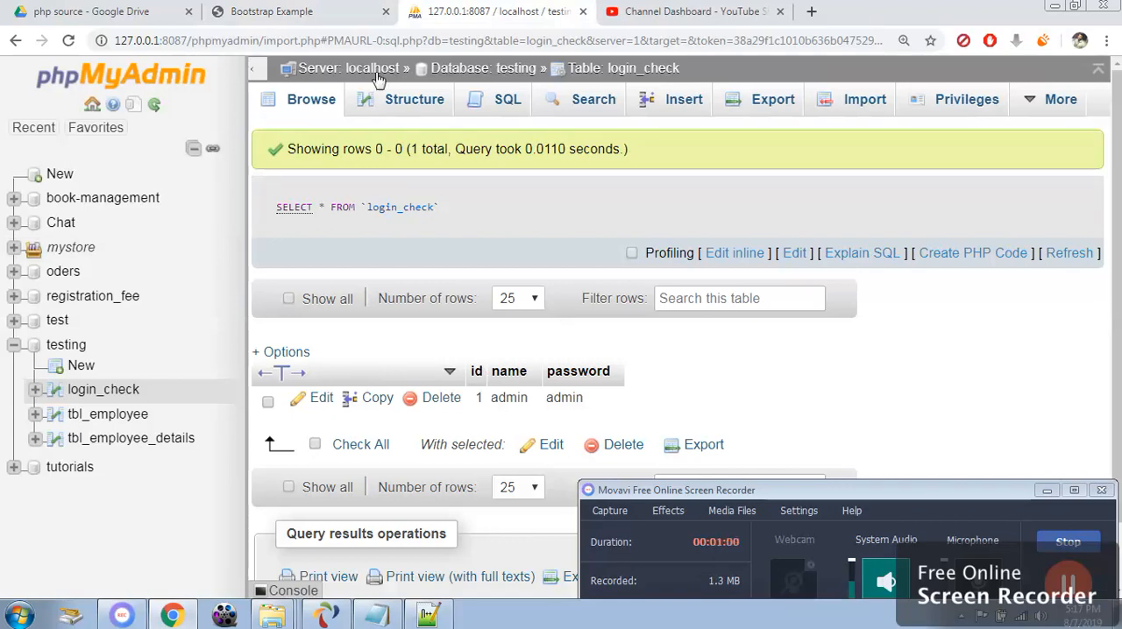
left_click(270, 10)
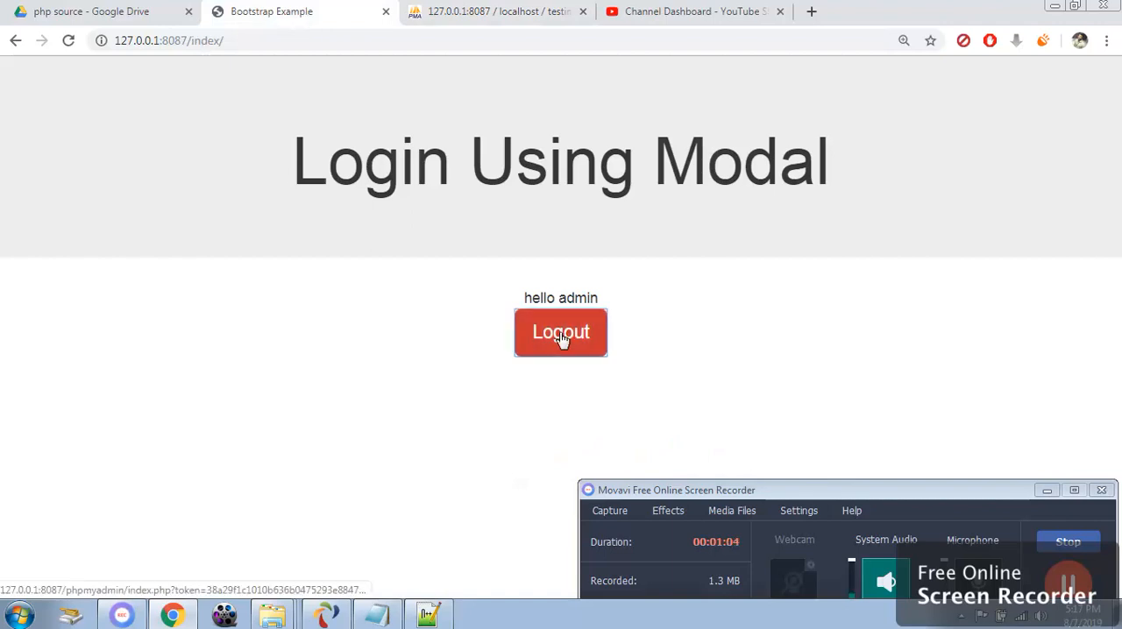
Step: Log out of the admin session and bring up credentials_check.php in Notepad++
left_click(561, 331)
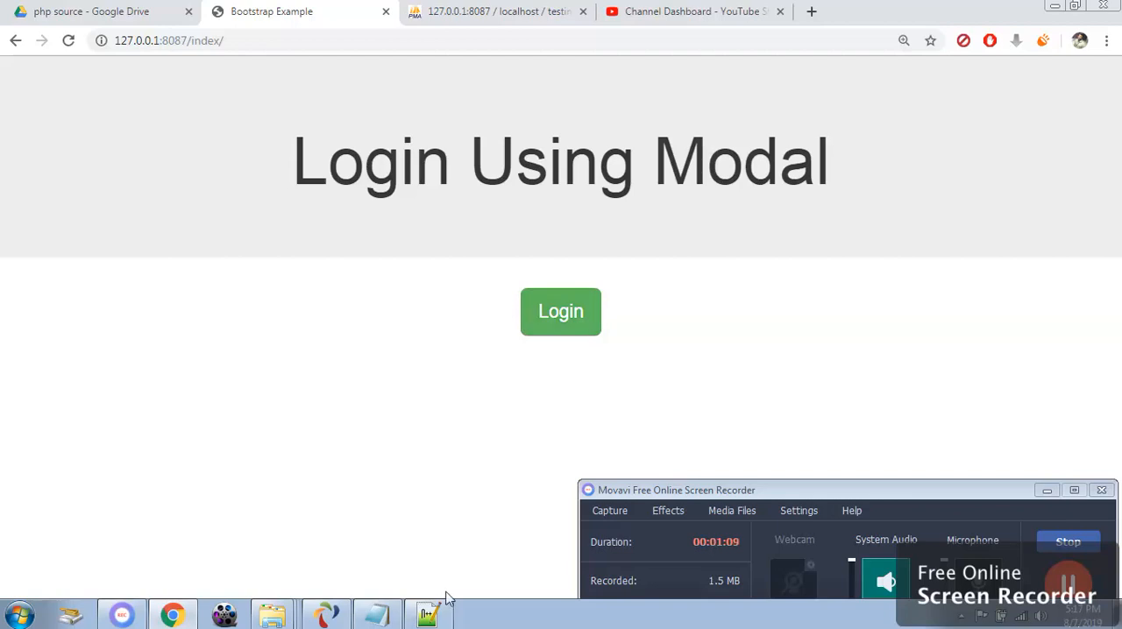
left_click(427, 613)
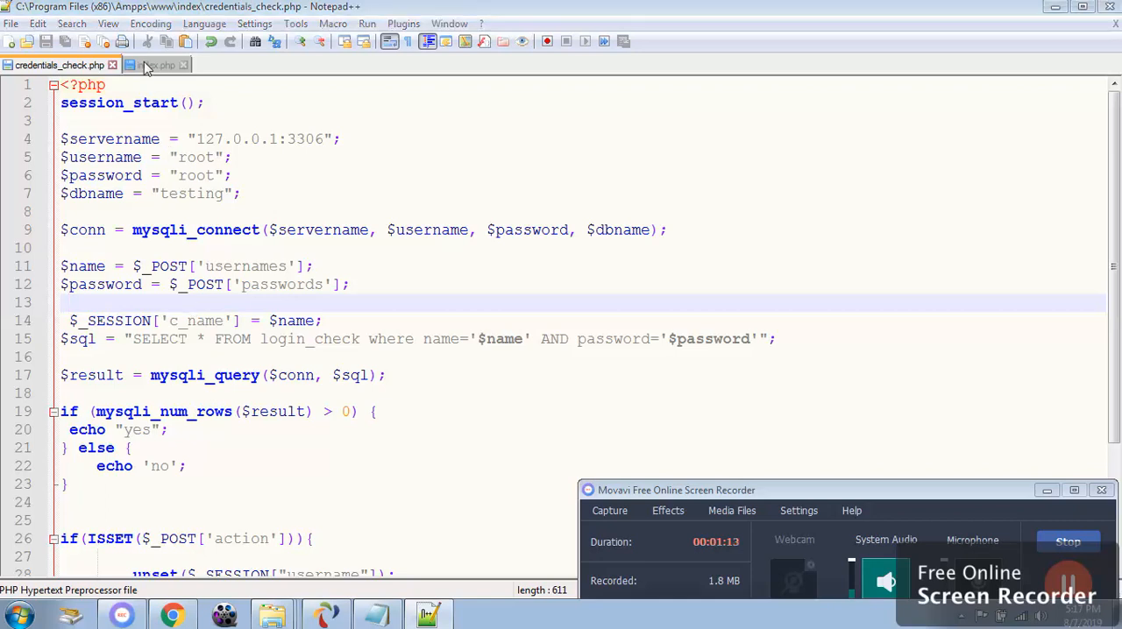
mouse_move(267, 512)
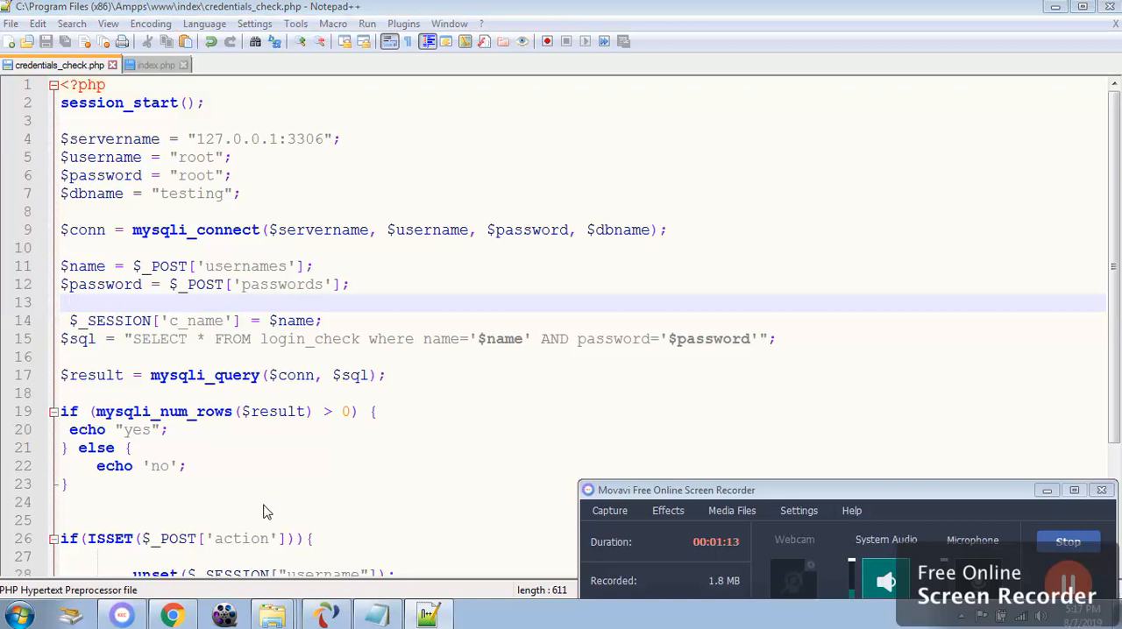
Step: Show index.php in Notepad++ after a quick glance back at the logged-out login page
left_click(156, 63)
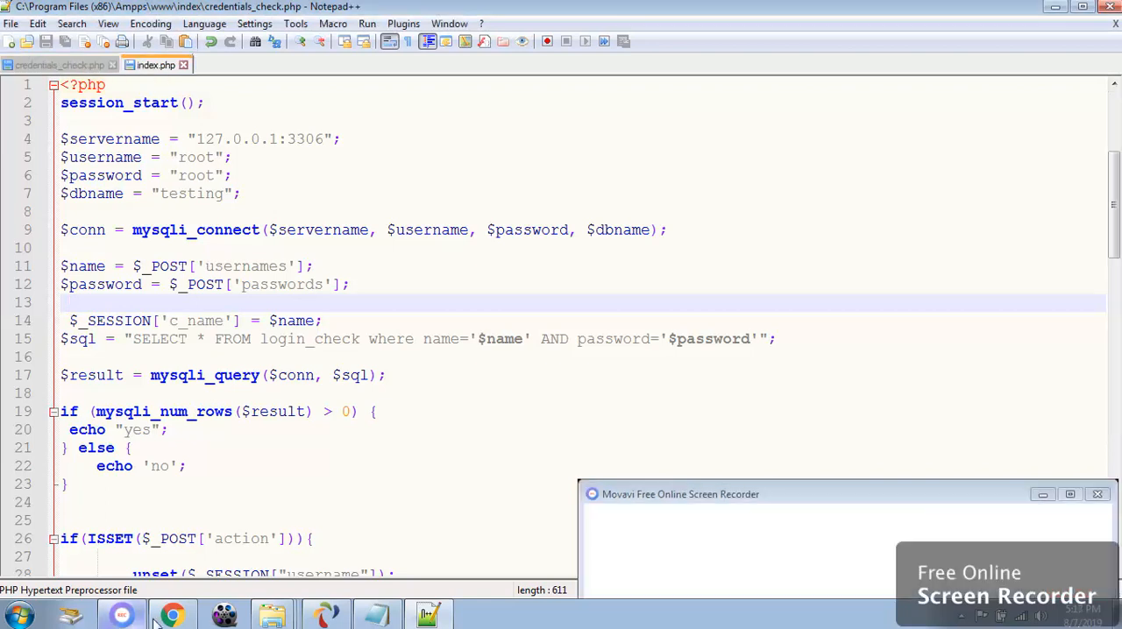
left_click(172, 614)
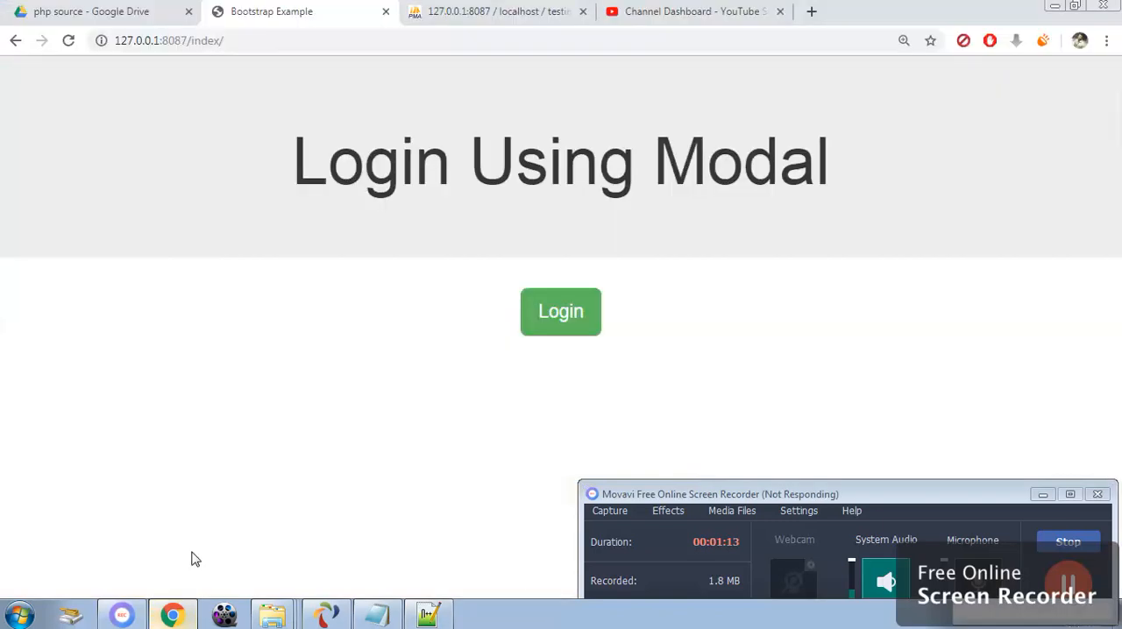
left_click(427, 613)
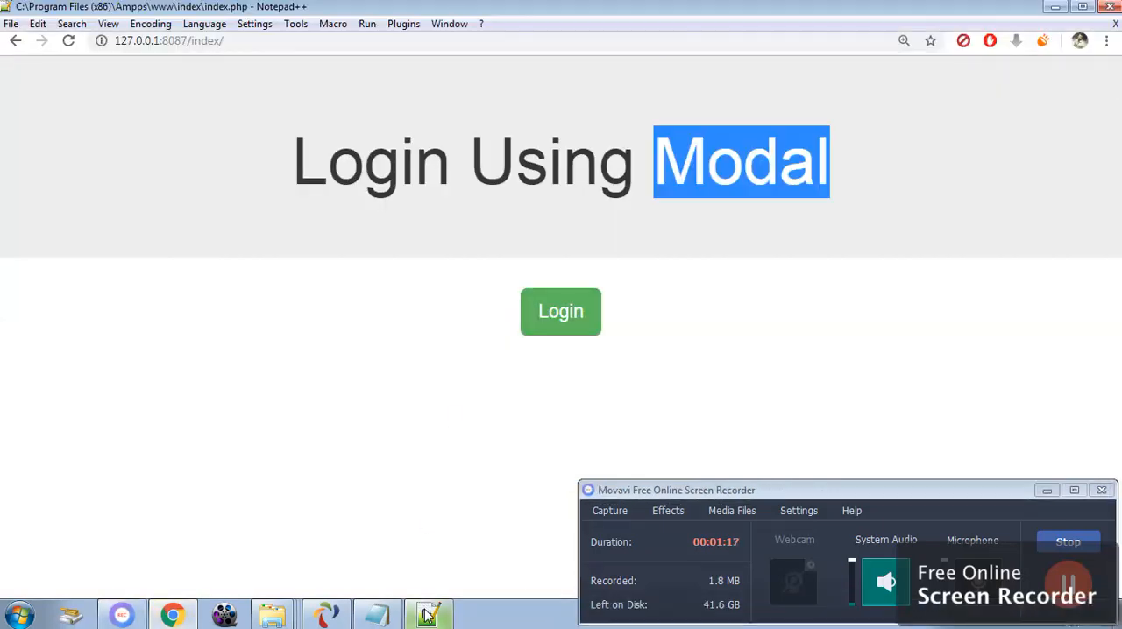
left_click(428, 613)
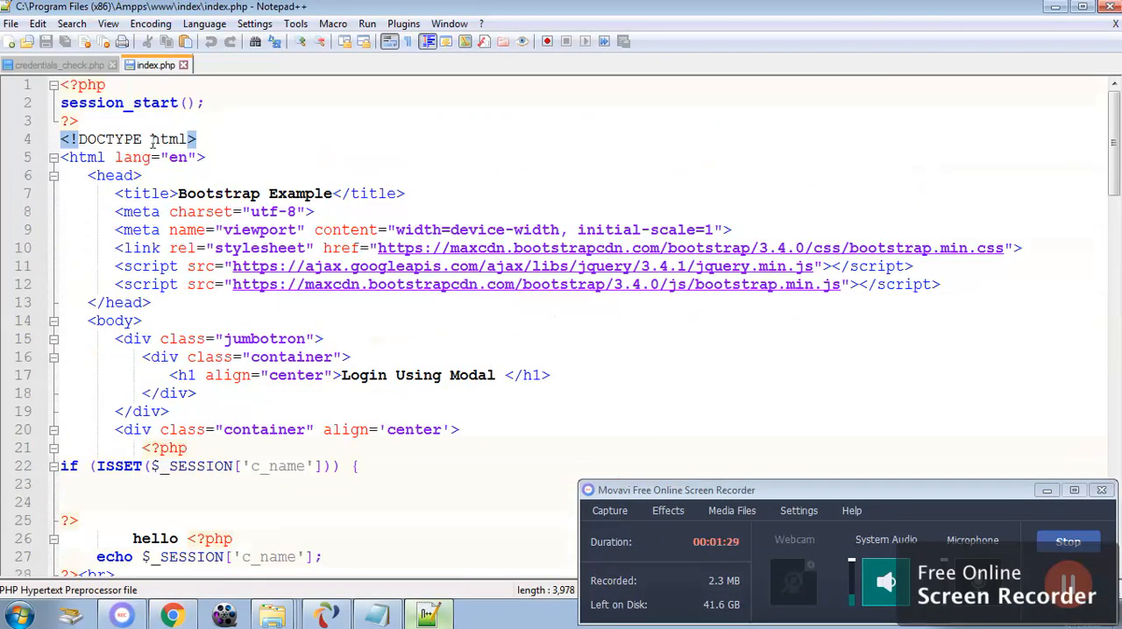
scroll("down", 3)
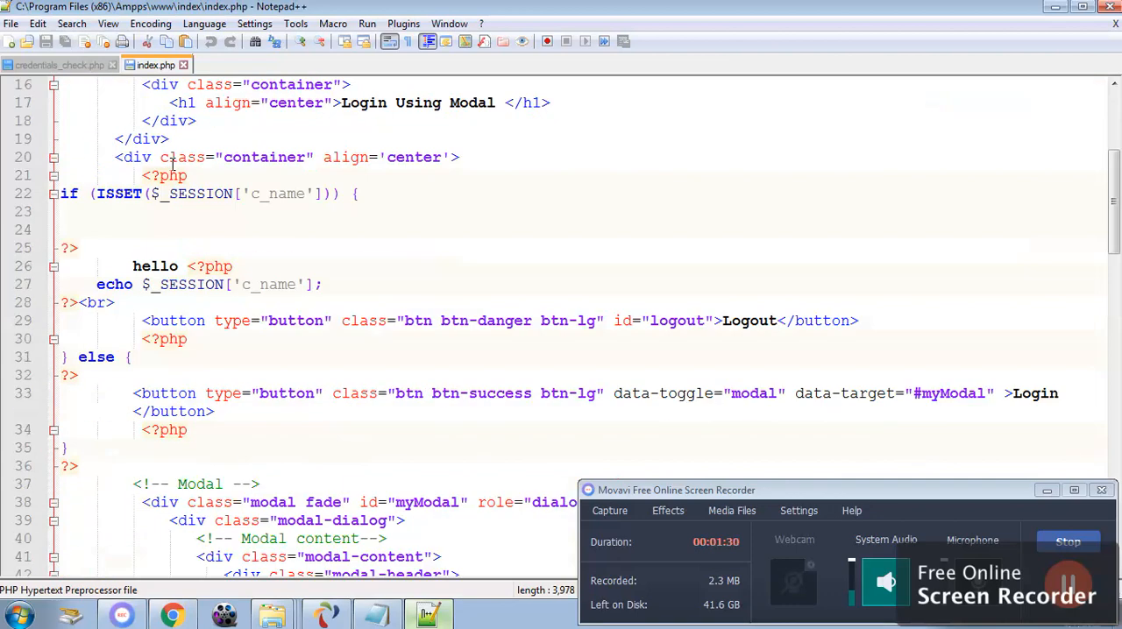
scroll("down", 3)
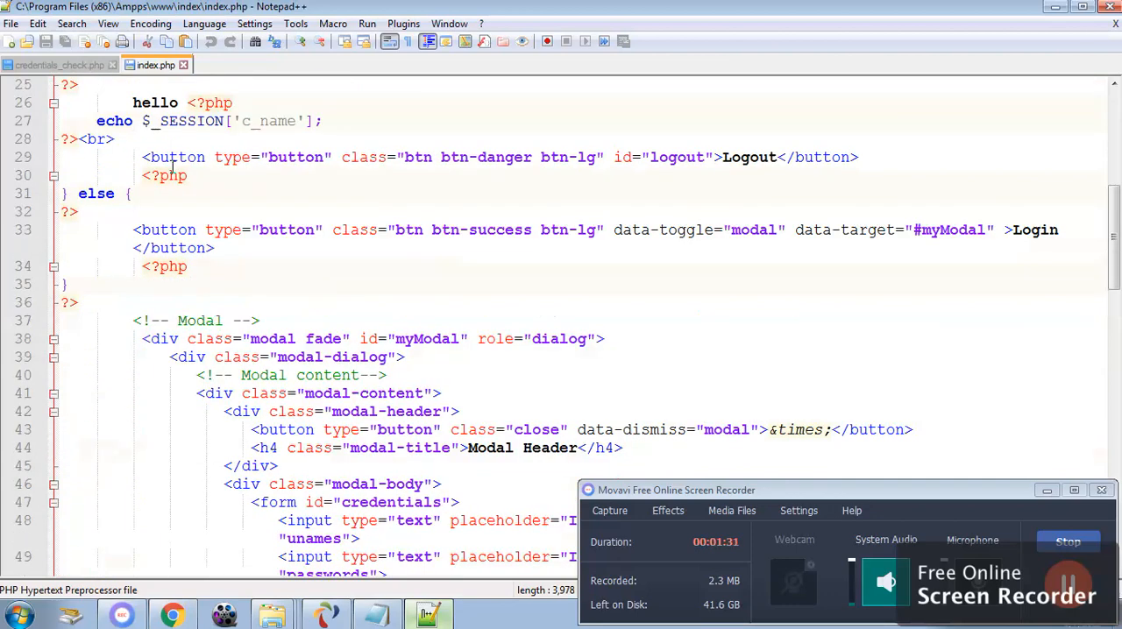
scroll("up", 3)
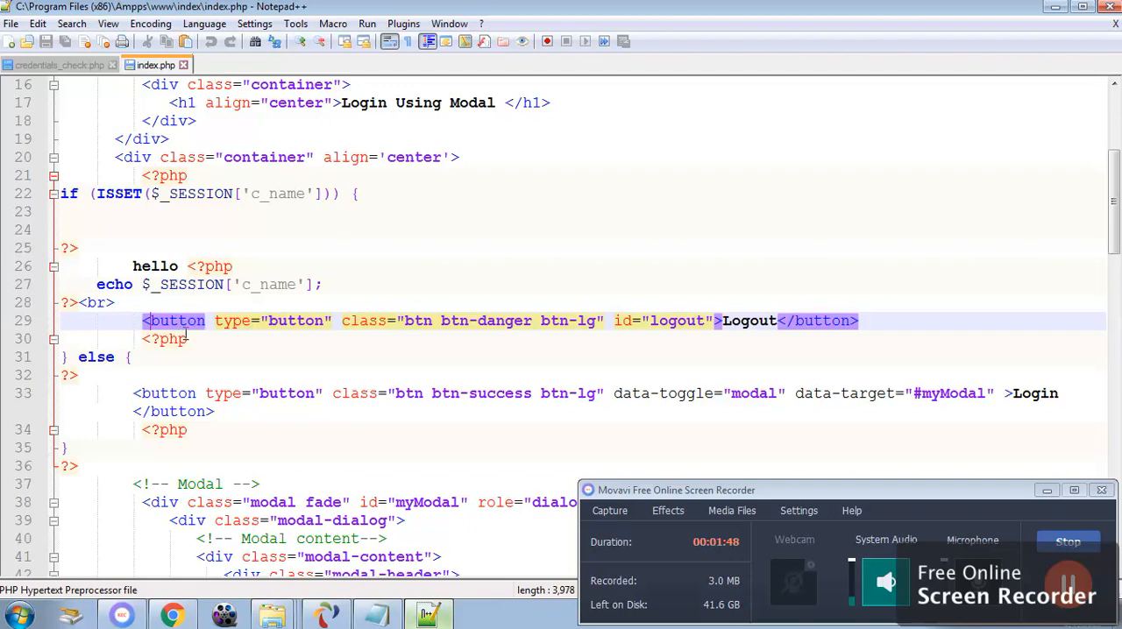
mouse_move(193, 410)
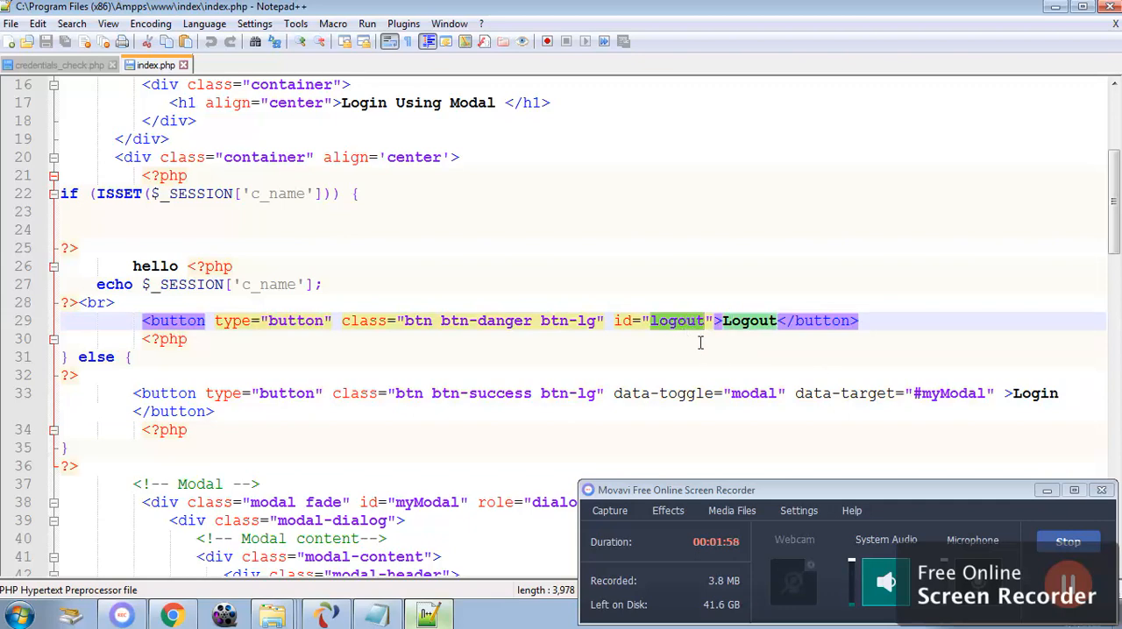
mouse_move(880, 393)
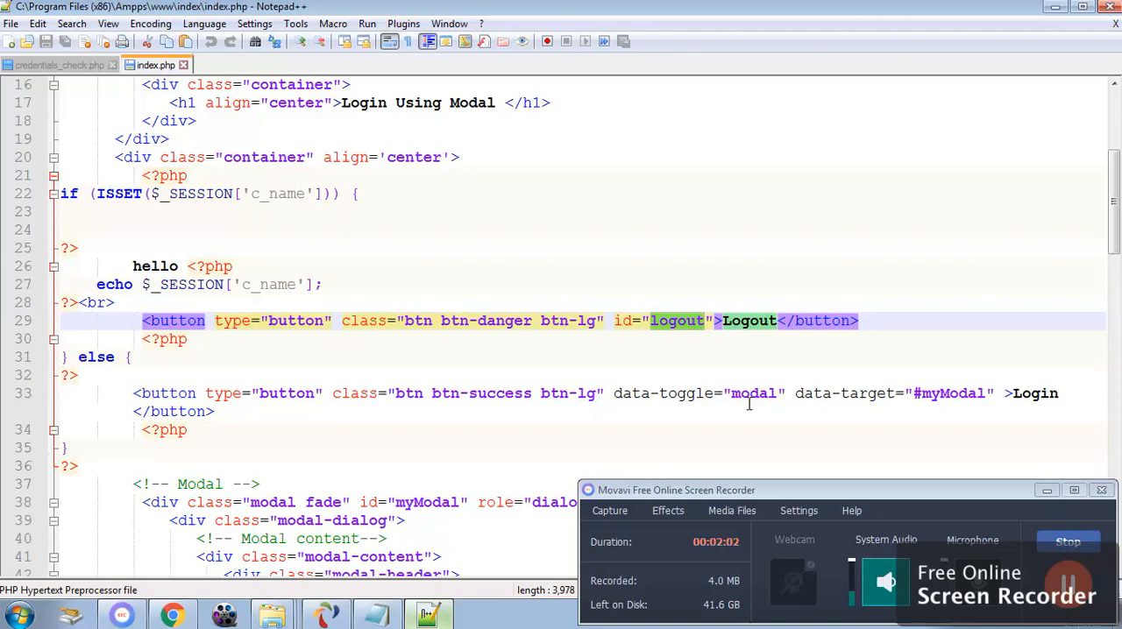
scroll("down", 3)
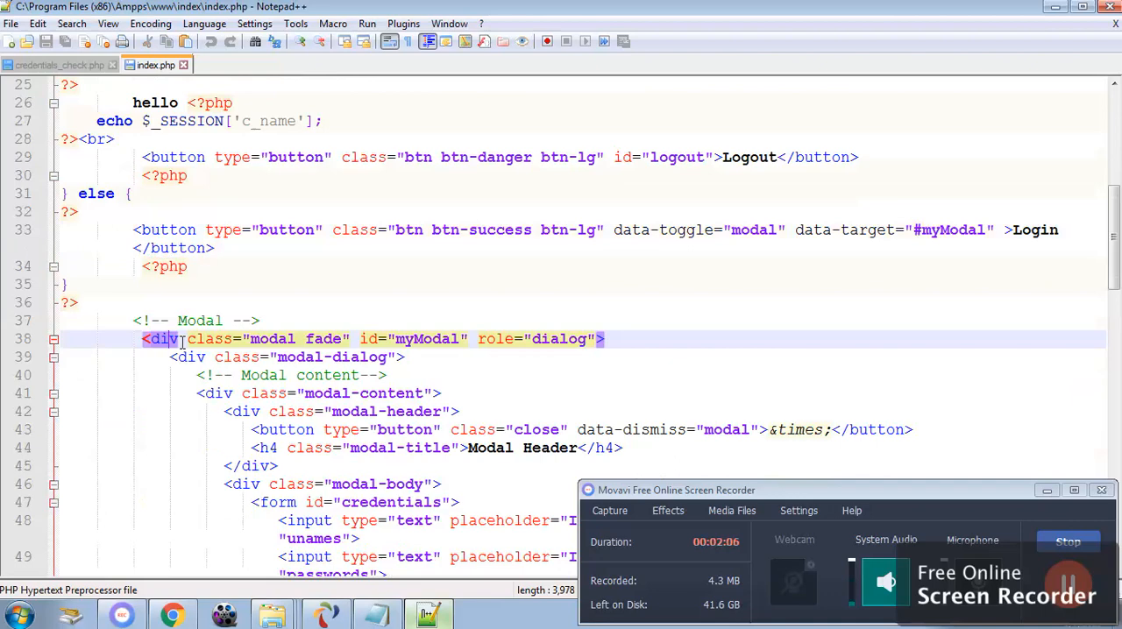
scroll("down", 3)
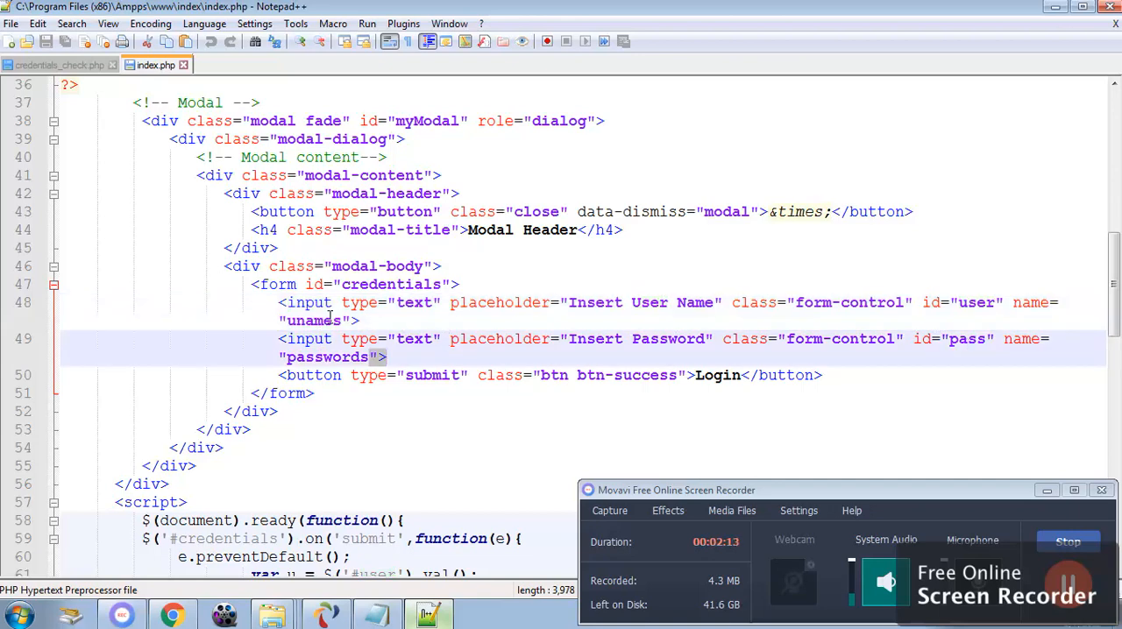
double_click(326, 358)
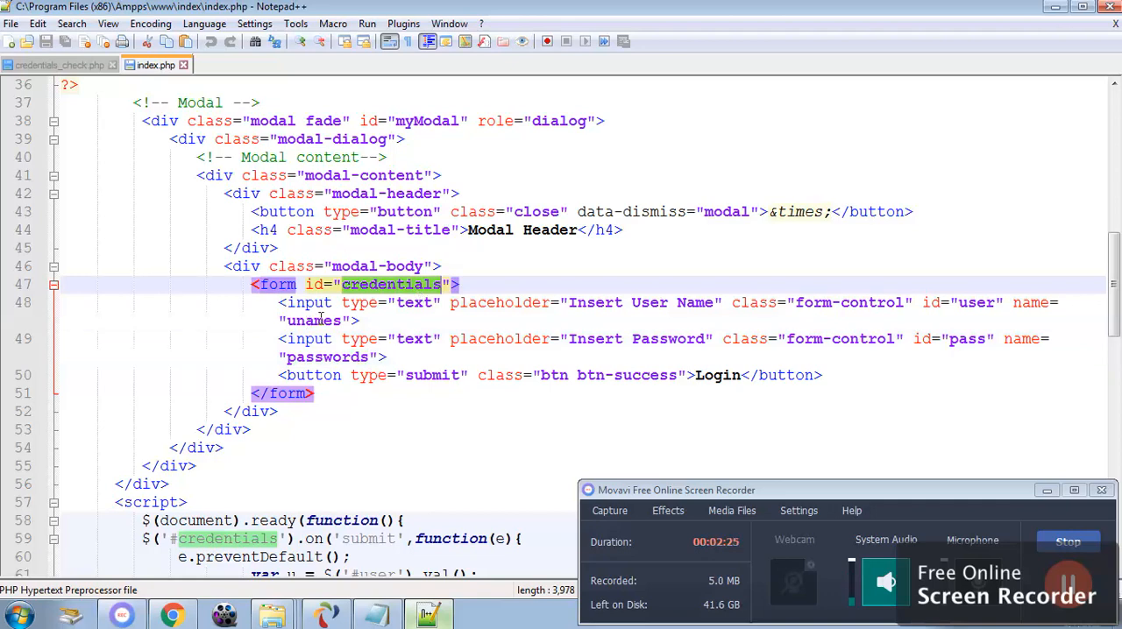
scroll("down", 3)
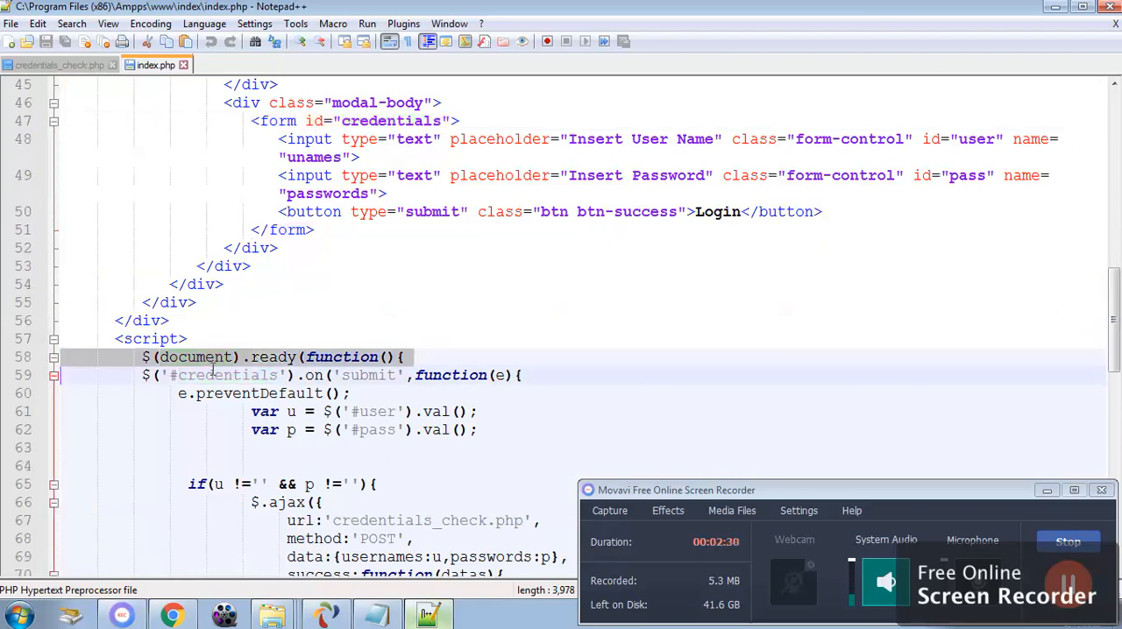
double_click(226, 375)
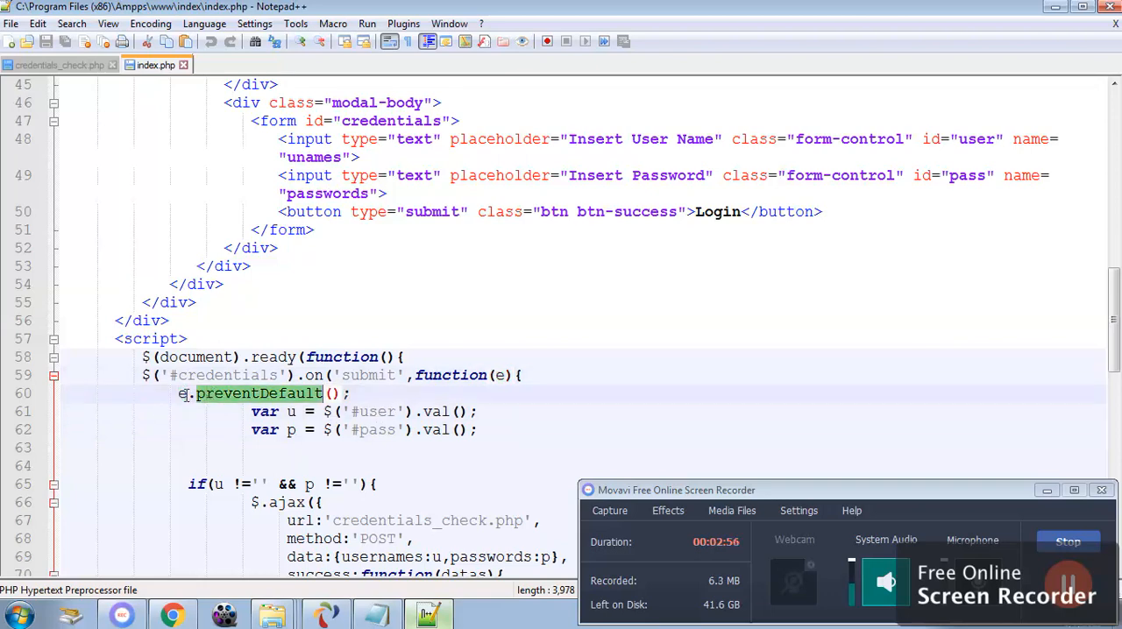
scroll("down", 3)
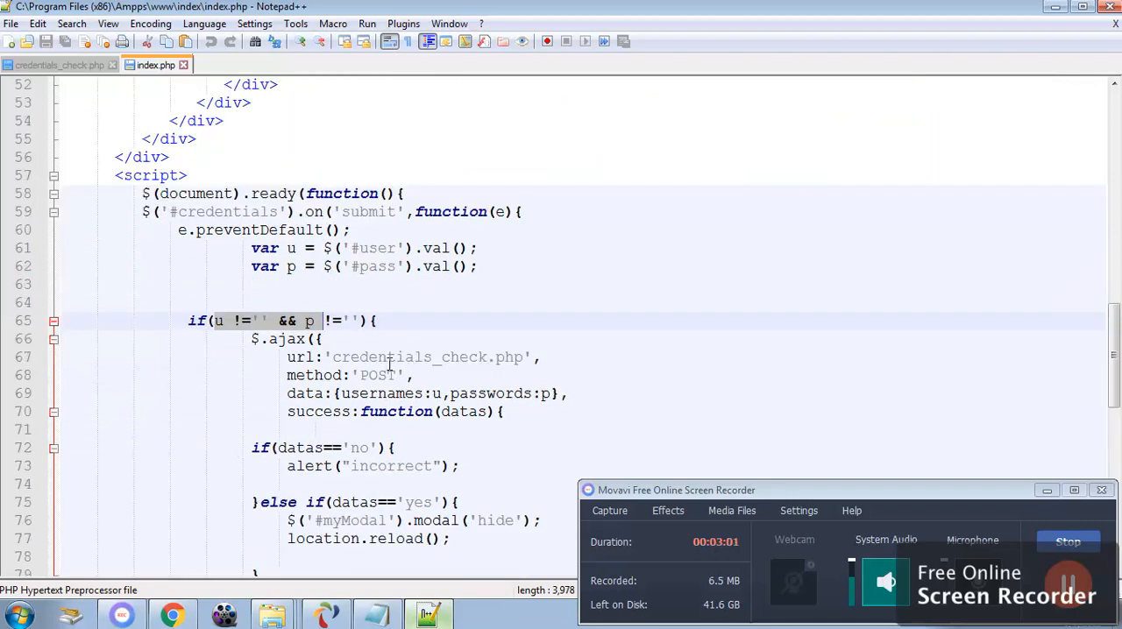
double_click(410, 357)
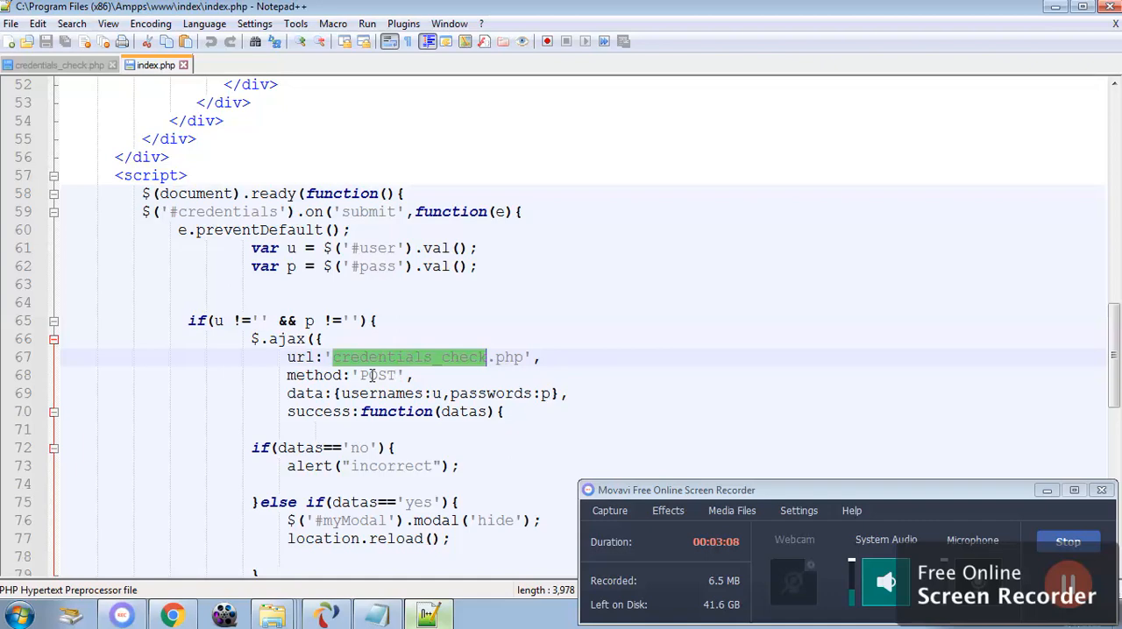
left_click(382, 392)
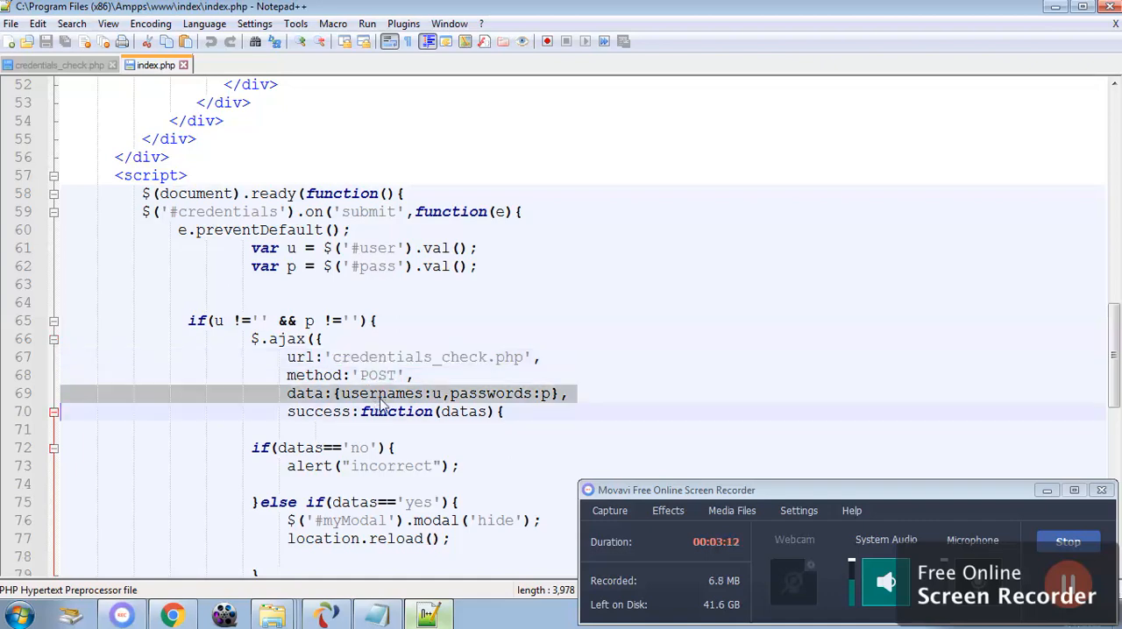
double_click(382, 393)
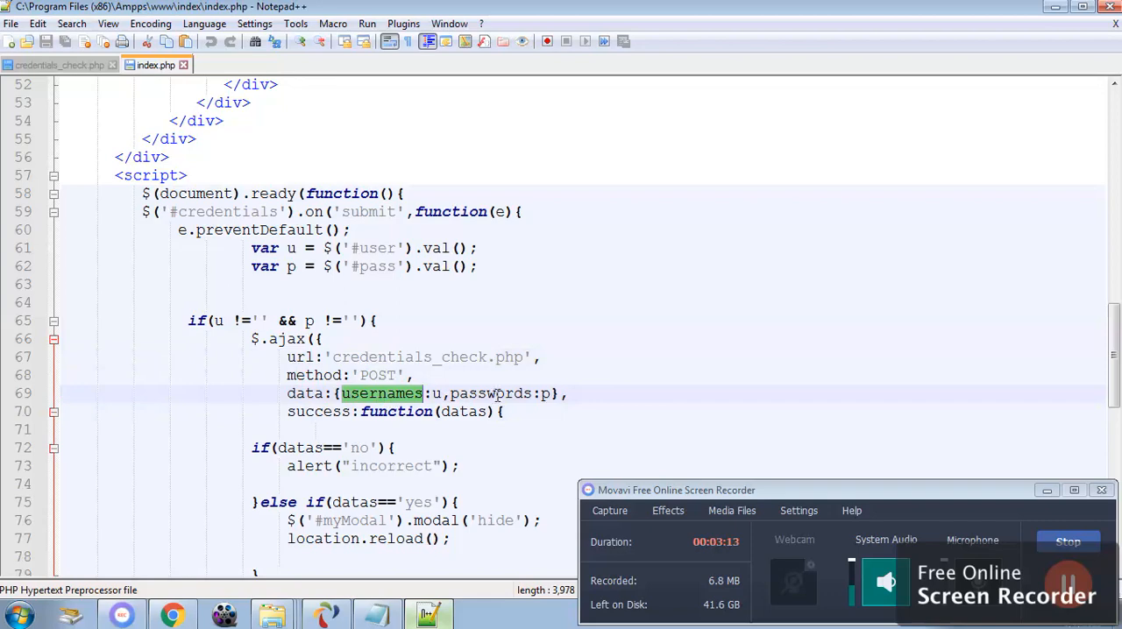
double_click(408, 358)
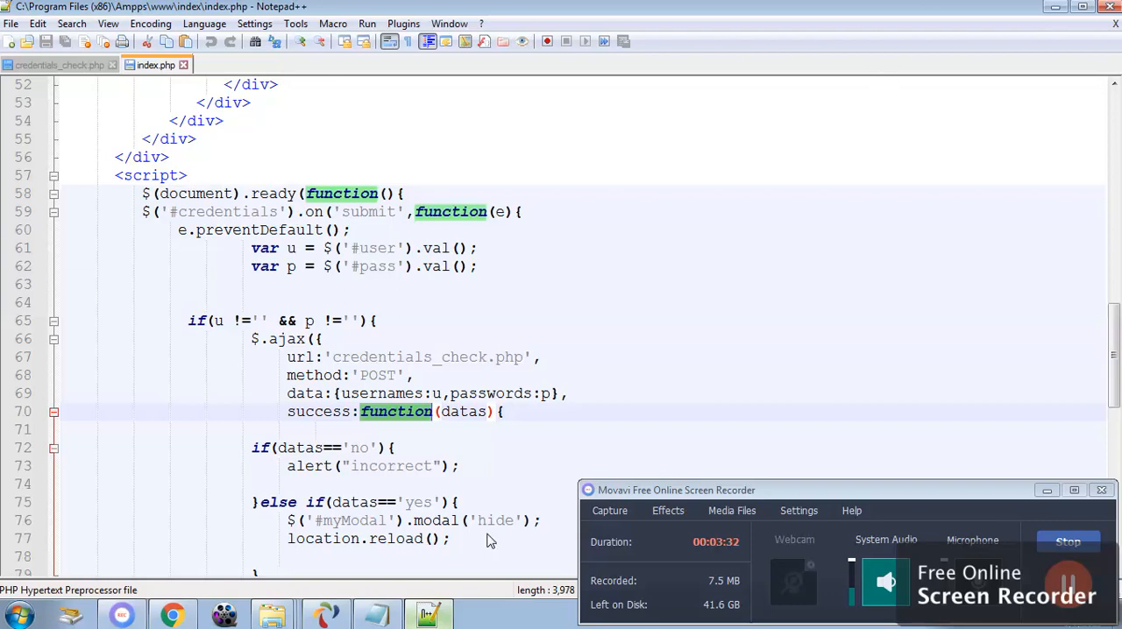
double_click(359, 448)
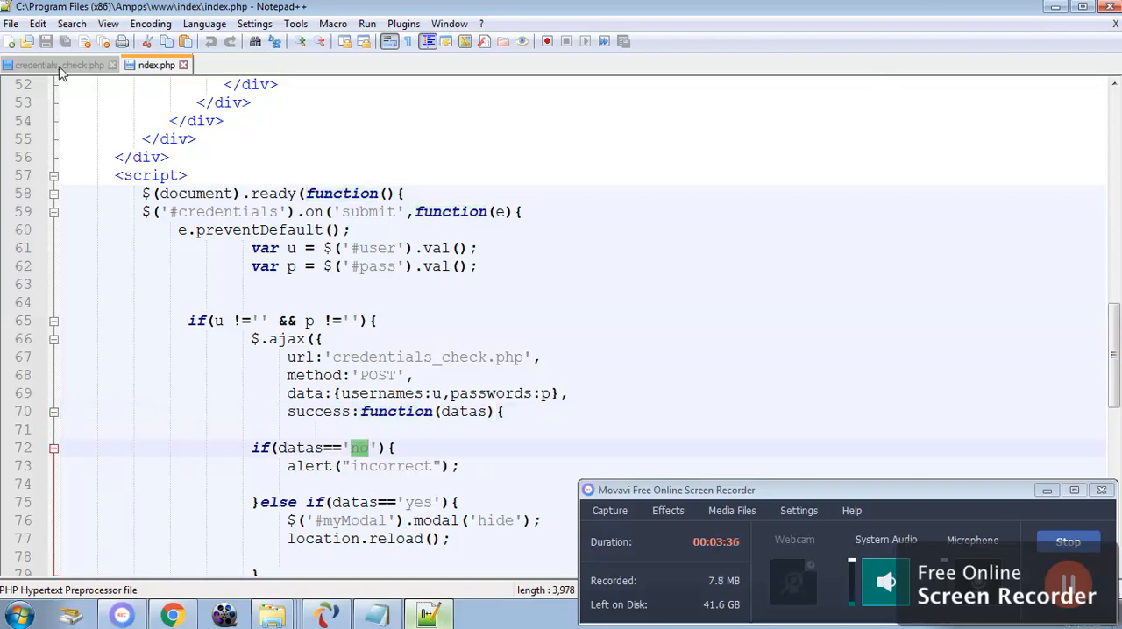
Step: Walk through credentials_check.php's connection, login SQL query and $_SESSION lines, then return to index.php
left_click(56, 63)
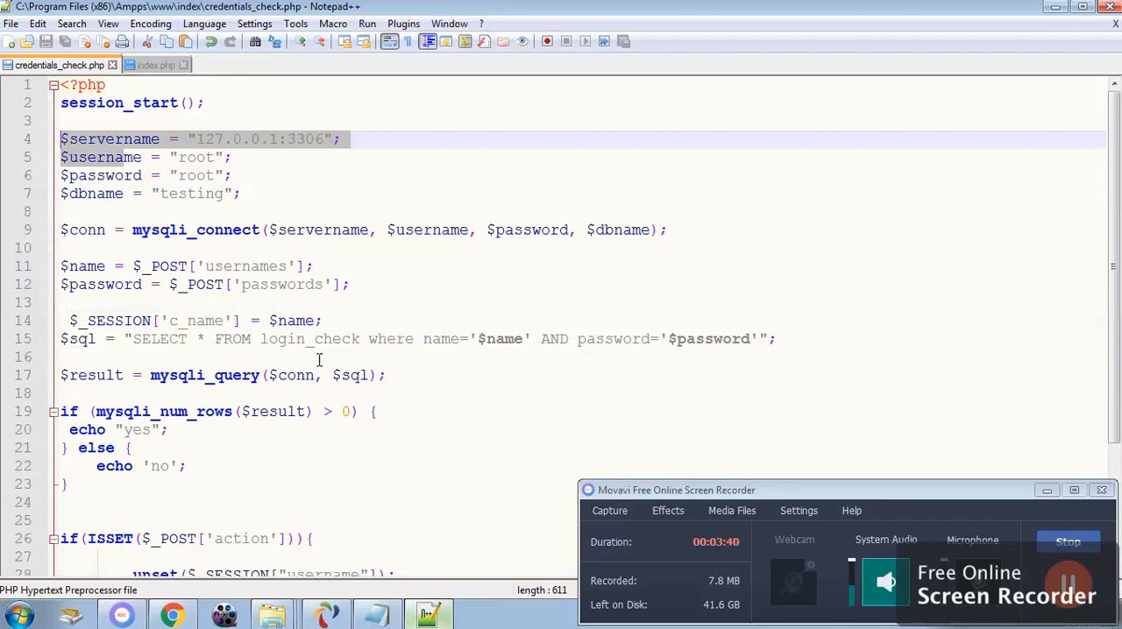
left_click(393, 340)
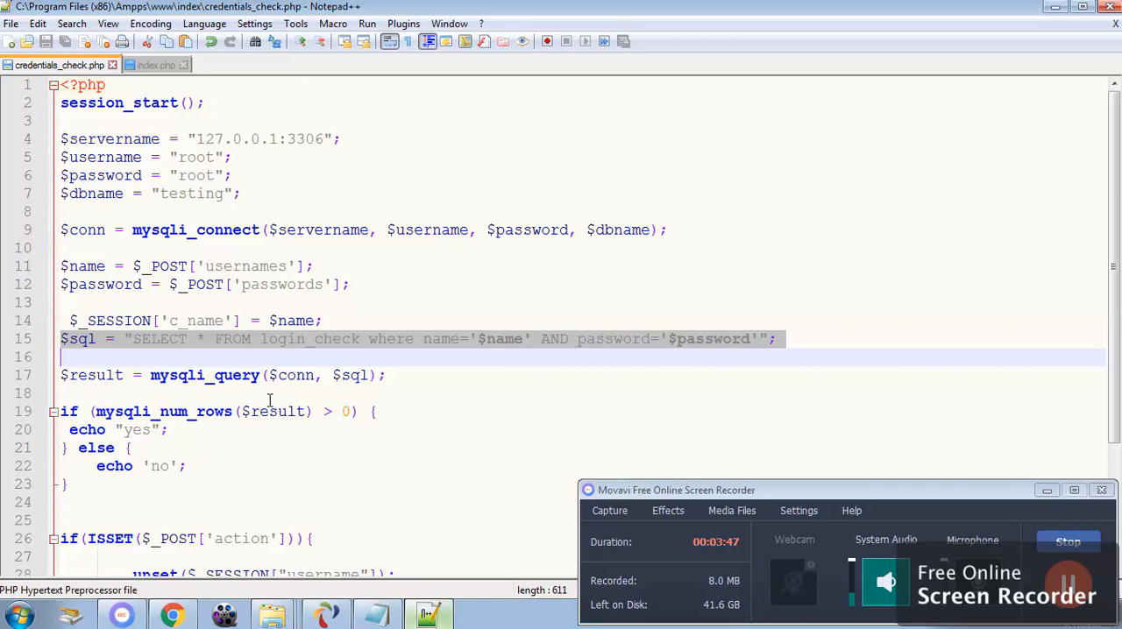
mouse_move(249, 351)
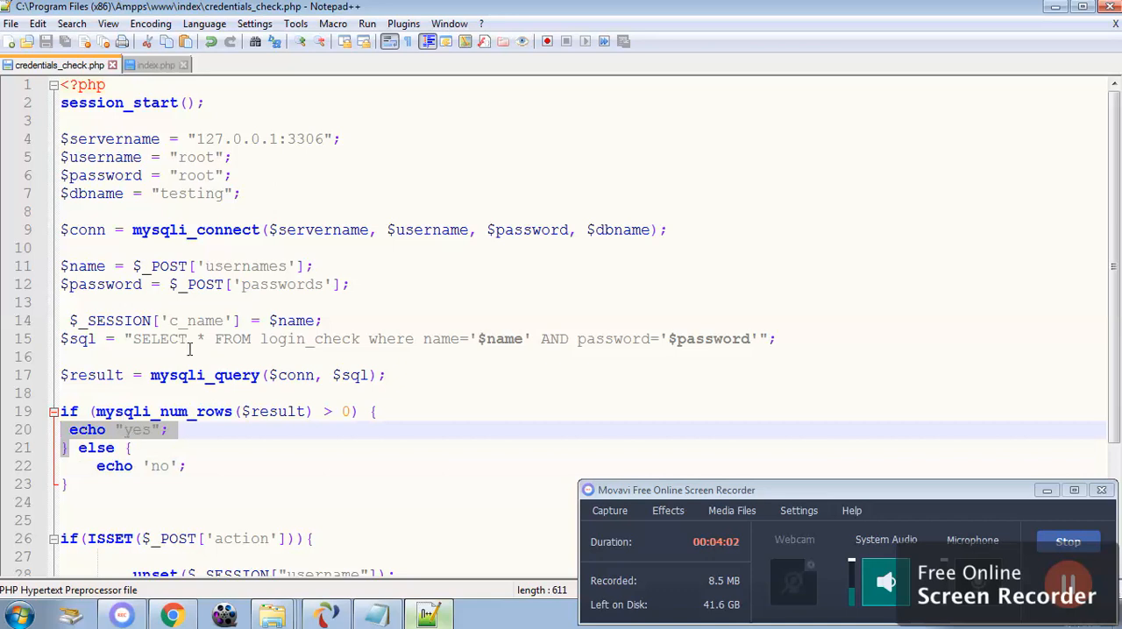
mouse_move(316, 330)
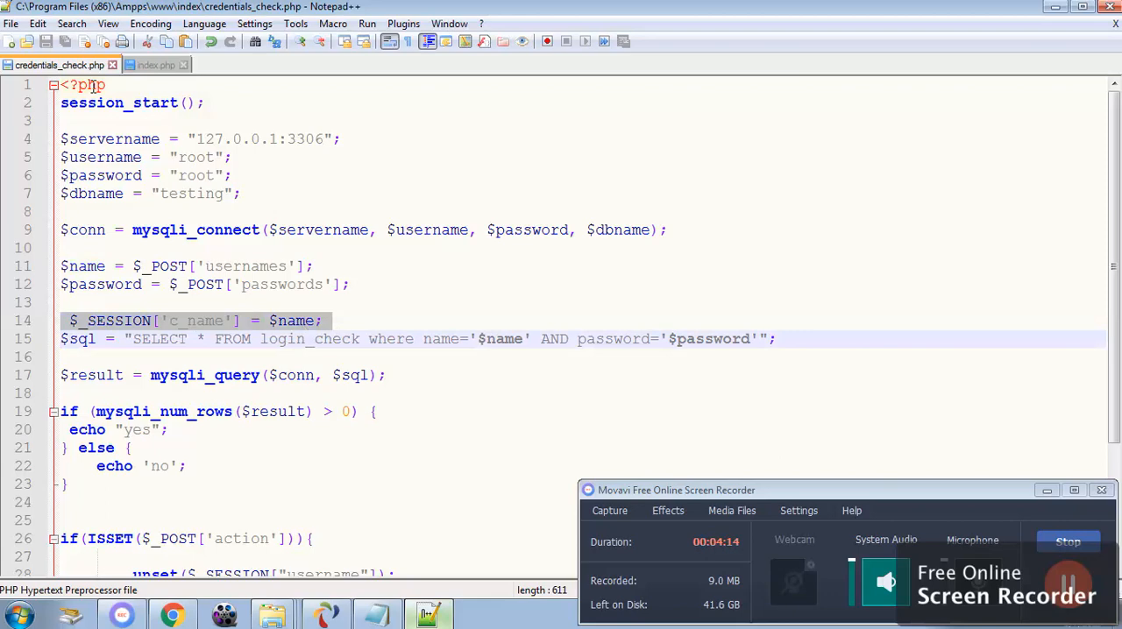
left_click(156, 63)
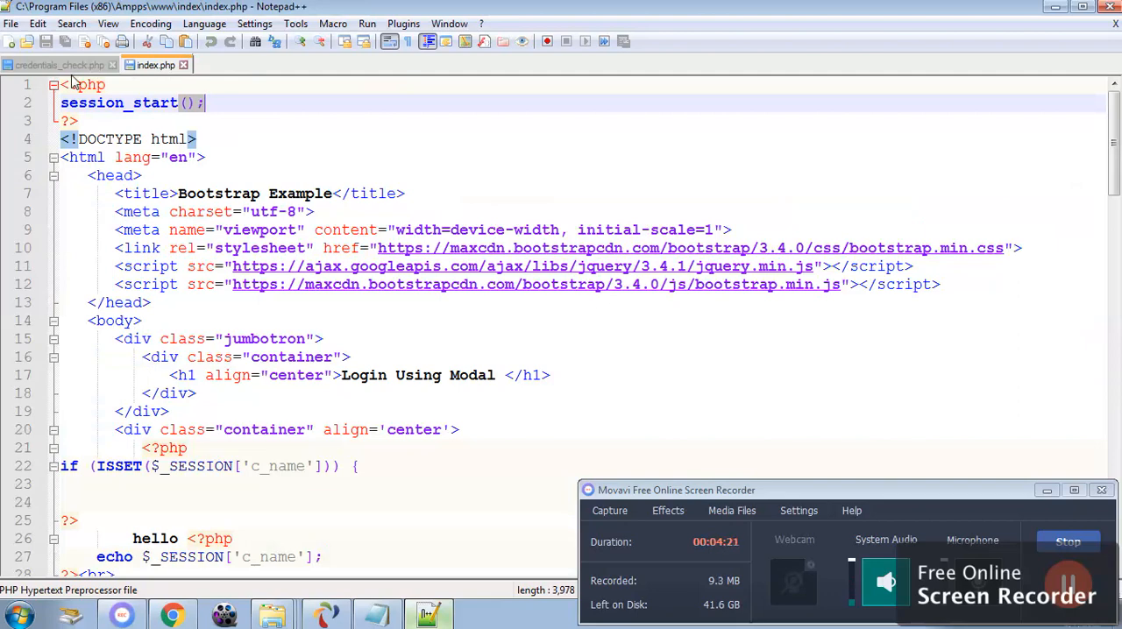
Step: Switch back to credentials_check.php showing the c_name session variable line
left_click(60, 65)
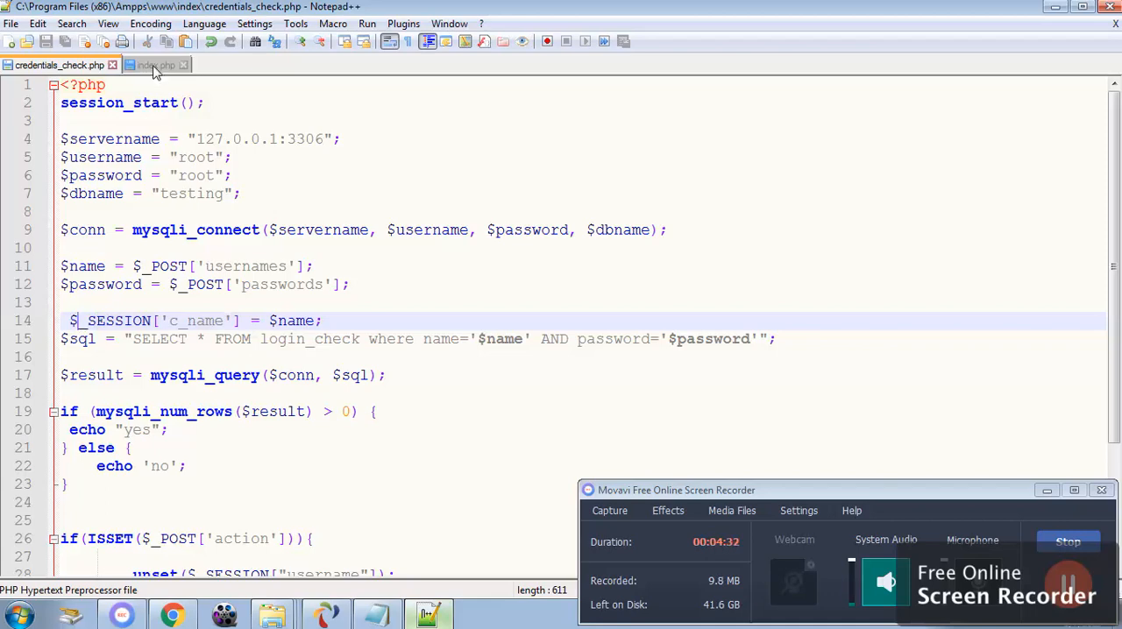
Step: In index.php, locate the logout button and highlight its 'logout' id
left_click(156, 63)
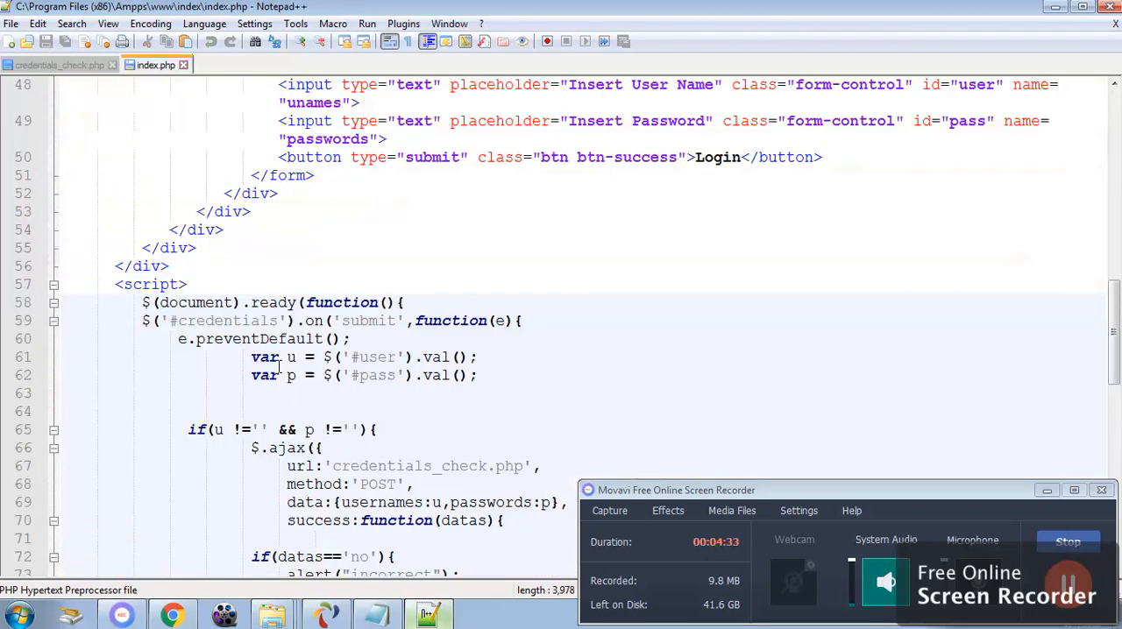
scroll("down", 3)
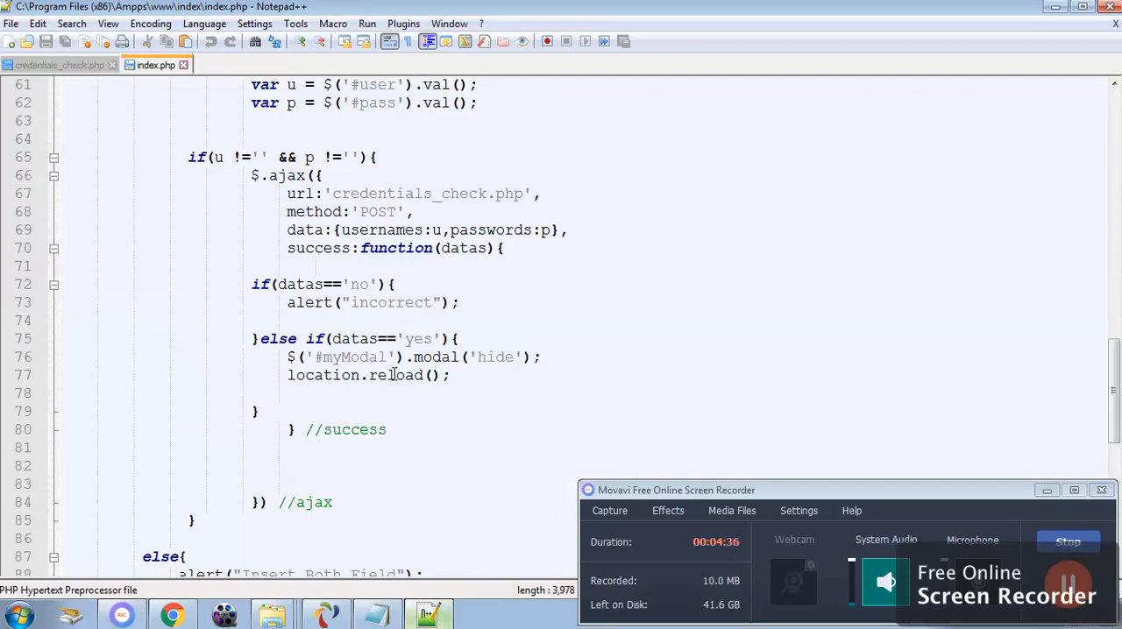
scroll("up", 3)
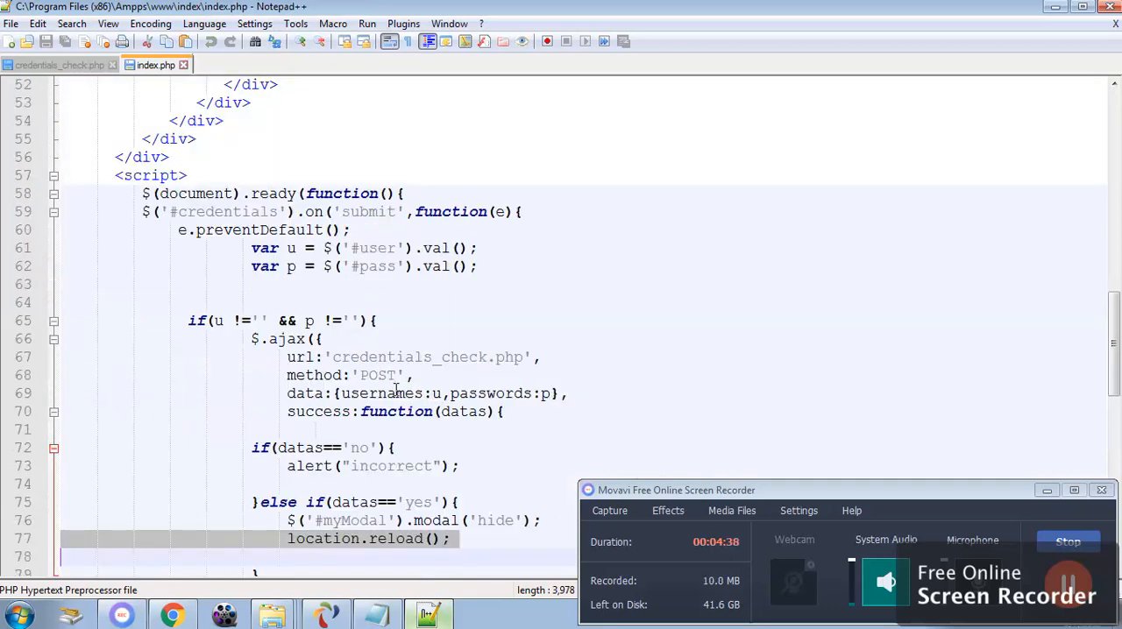
scroll("up", 3)
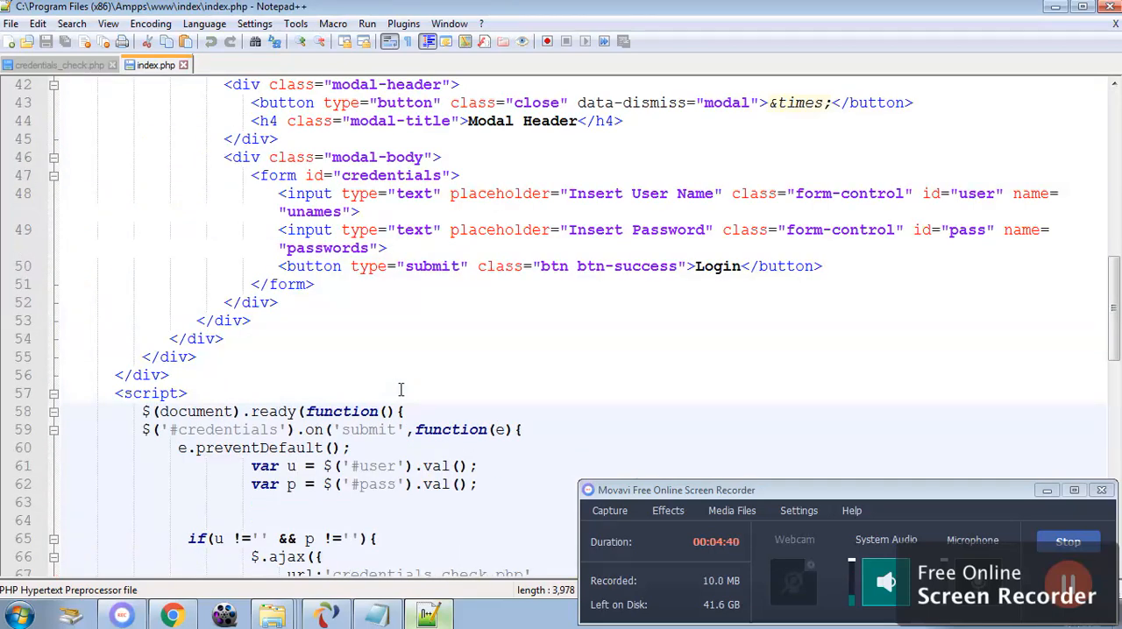
scroll("up", 3)
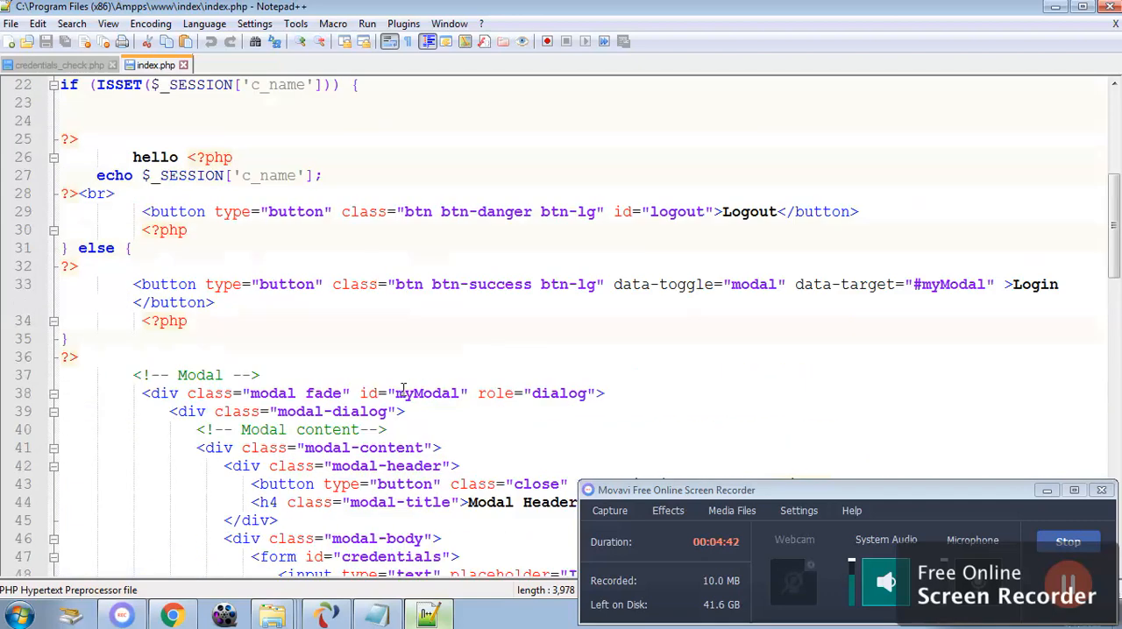
scroll("up", 3)
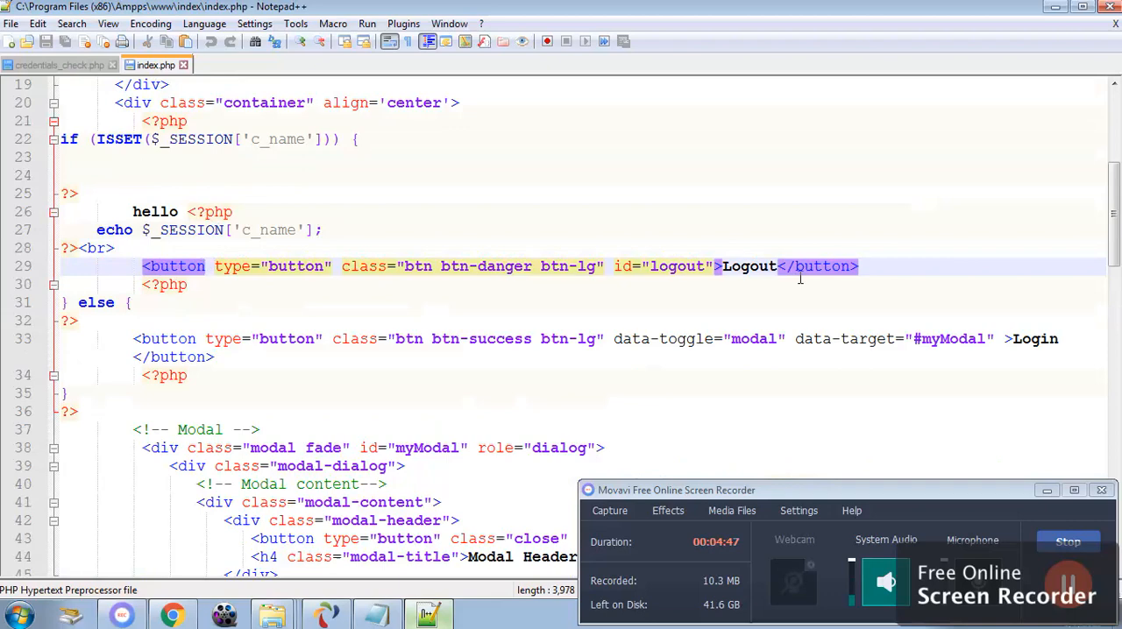
double_click(676, 266)
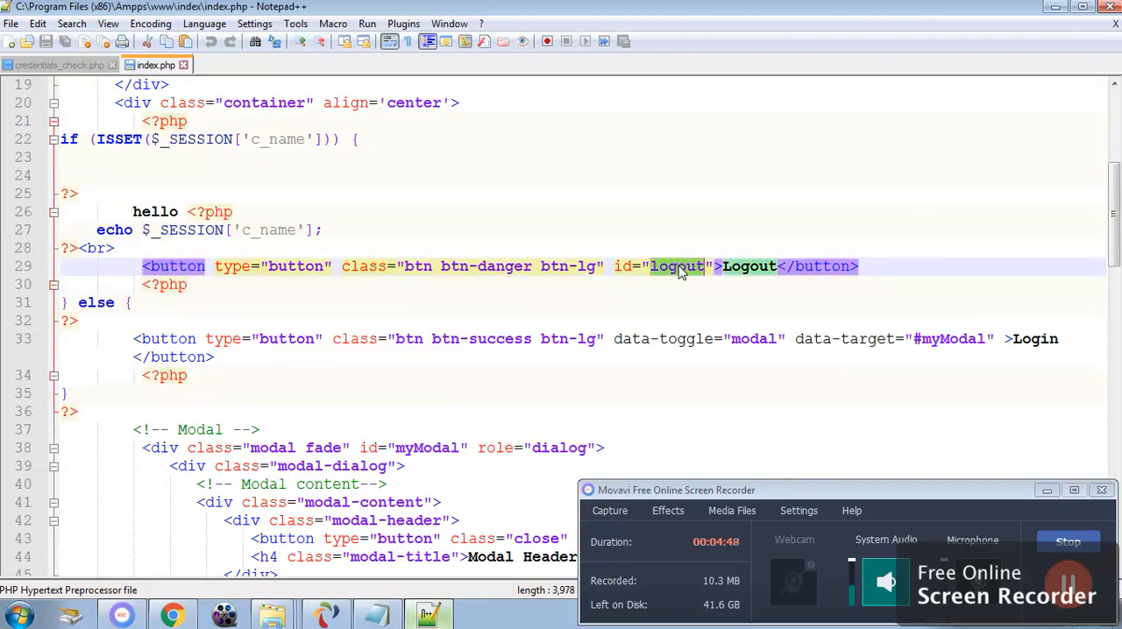
Step: Show the $('#logout').click handler posting an action flag to credentials_check.php and reloading
scroll("down", 3)
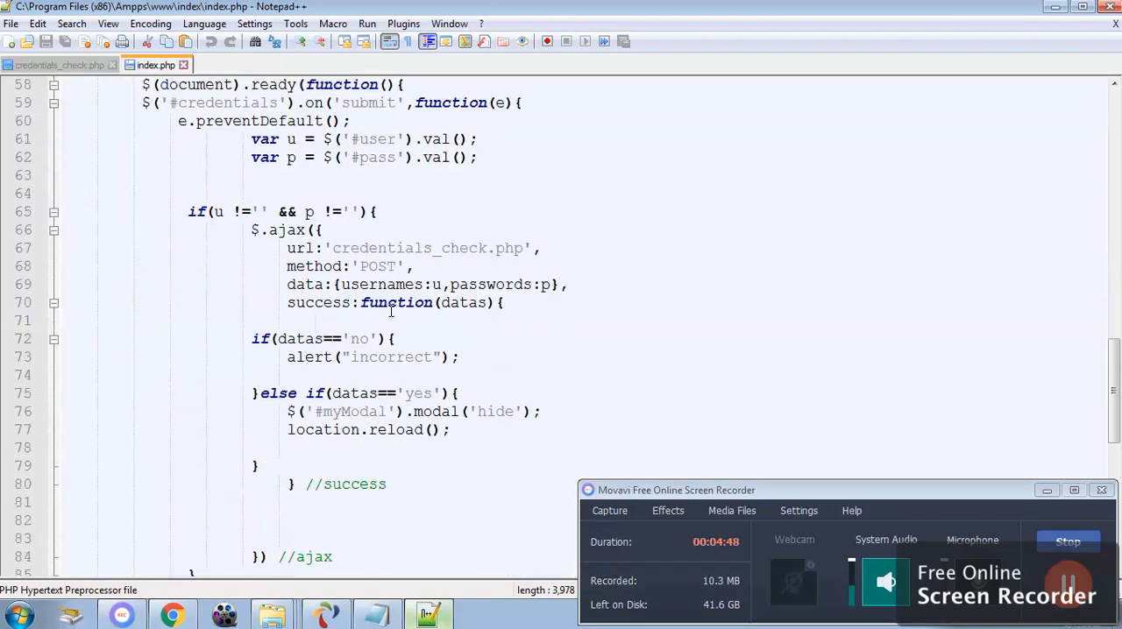
scroll("down", 3)
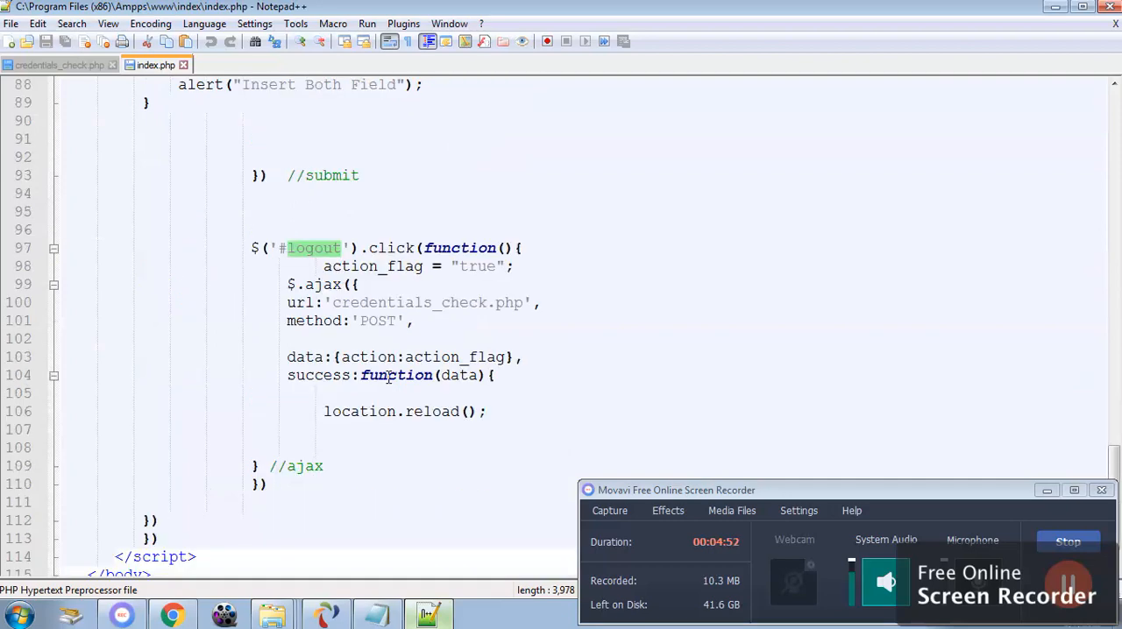